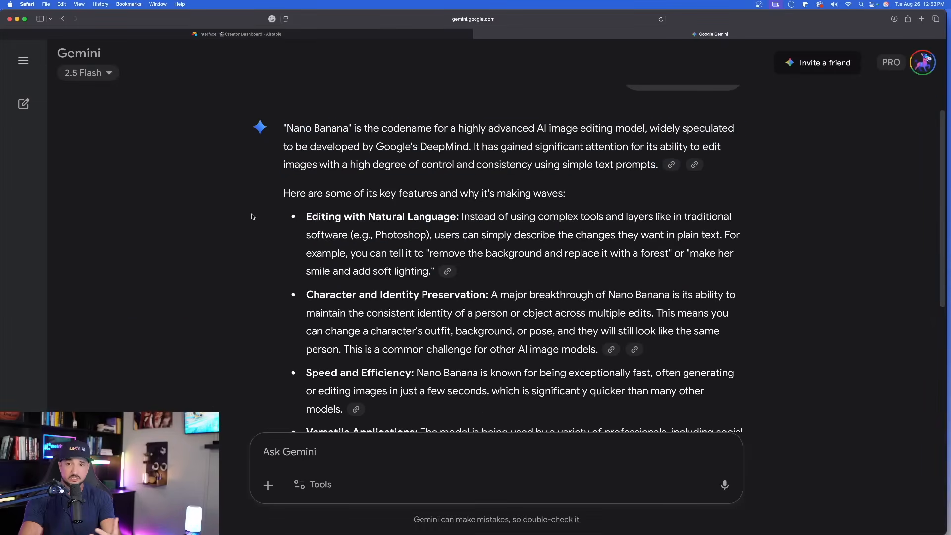
{"action": "mouse_move", "coordinate": [253, 205]}
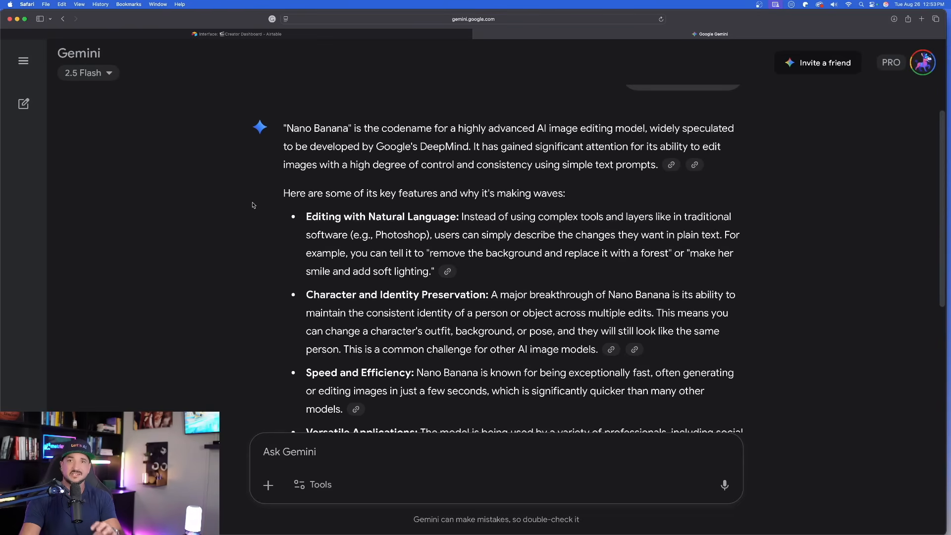
{"action": "mouse_move", "coordinate": [225, 207]}
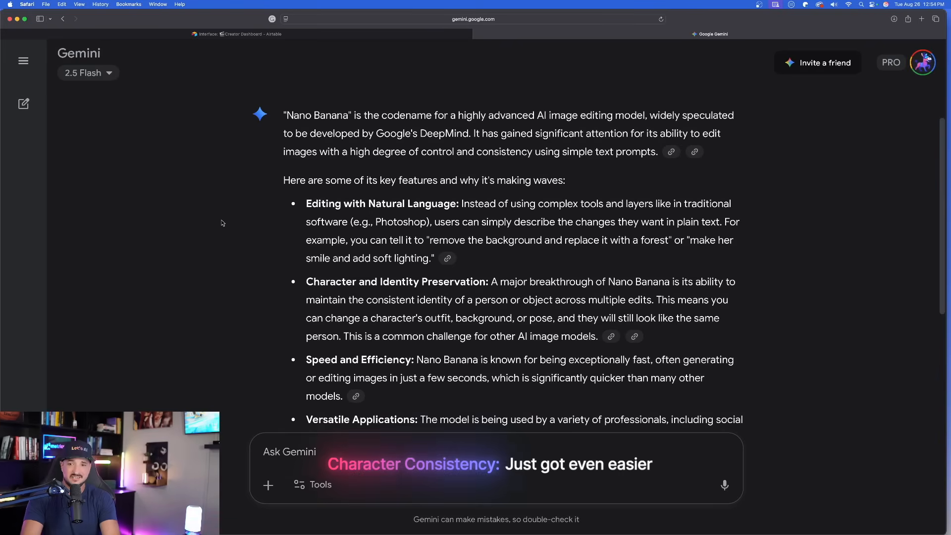
Scroll down through Gemini's earlier Nano Banana answer before drafting the follow-up.
{"action": "scroll", "scroll_direction": "down", "scroll_amount": 3}
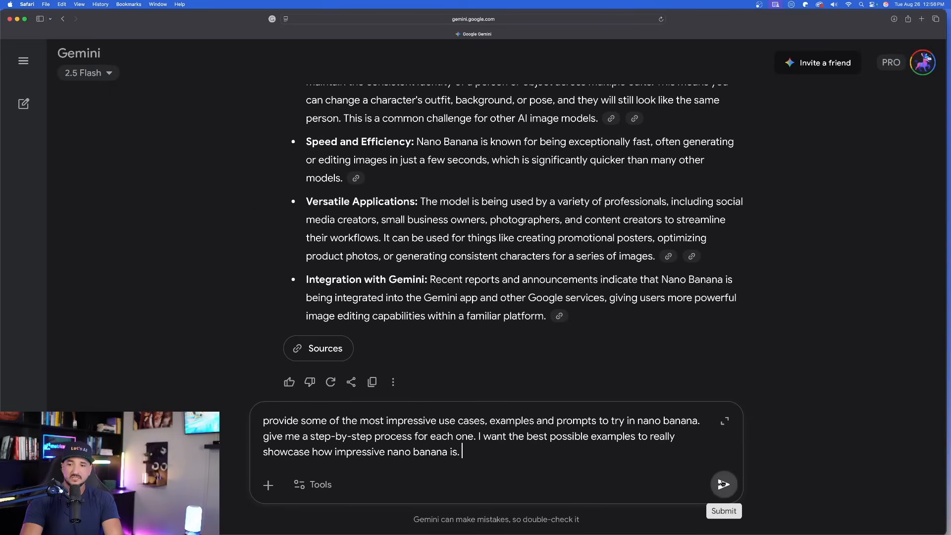
Send the use-case request and read the reply, marking Use Case 1's title and goal, down to Use Case 3.
{"action": "left_click", "coordinate": [723, 484]}
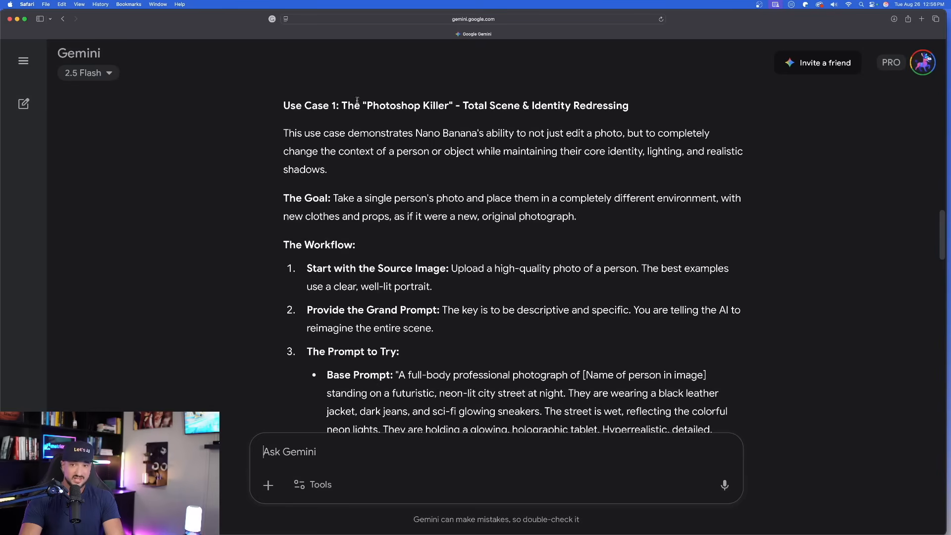
{"action": "left_click_drag", "start_coordinate": [340, 106], "coordinate": [440, 106]}
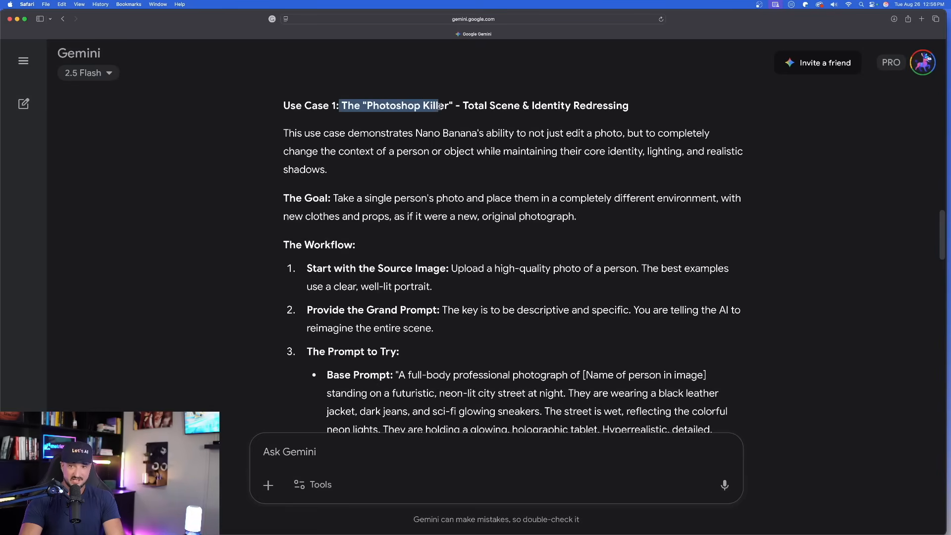
{"action": "left_click_drag", "start_coordinate": [437, 105], "coordinate": [452, 105]}
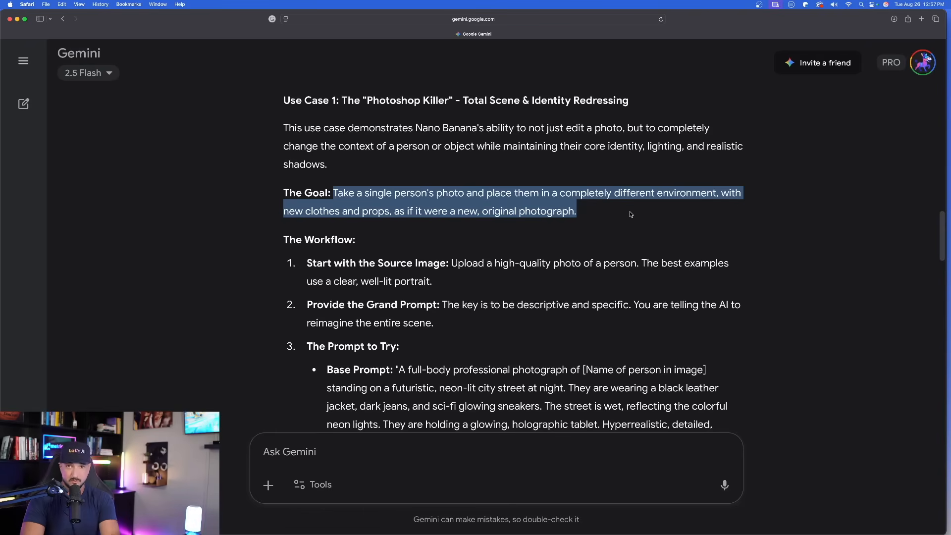
{"action": "scroll", "scroll_direction": "down", "scroll_amount": 3}
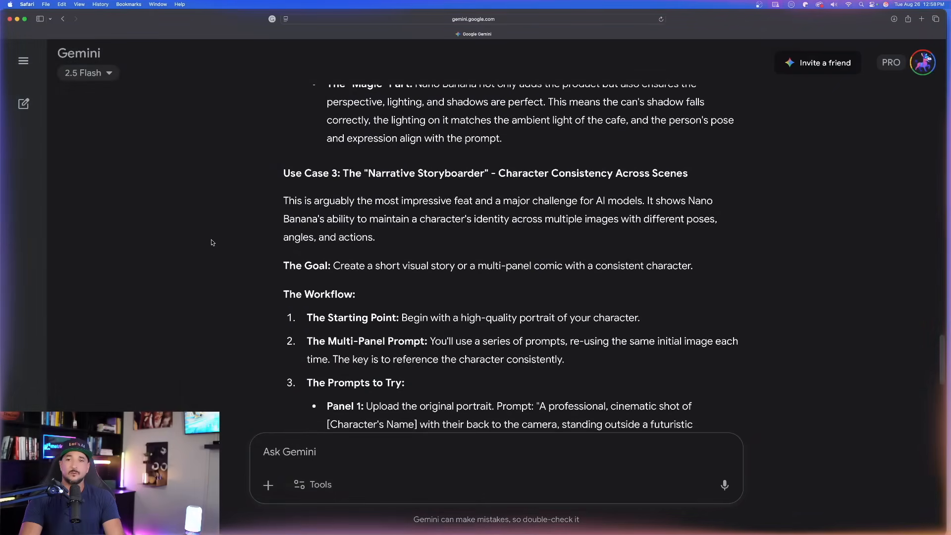
{"action": "scroll", "scroll_direction": "down", "scroll_amount": 3}
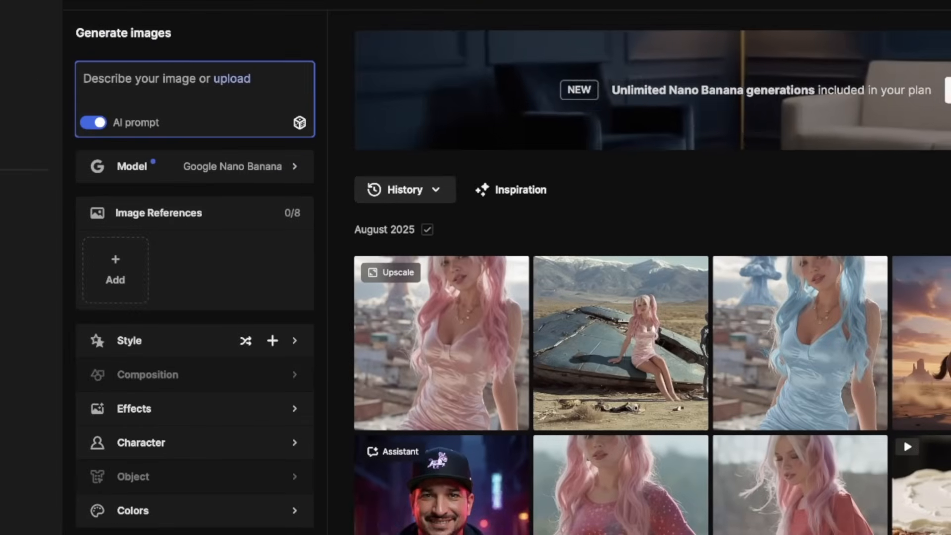
Turn off AI prompt enhancement and add the pink-dress woman from History as an image reference.
{"action": "left_click", "coordinate": [231, 167]}
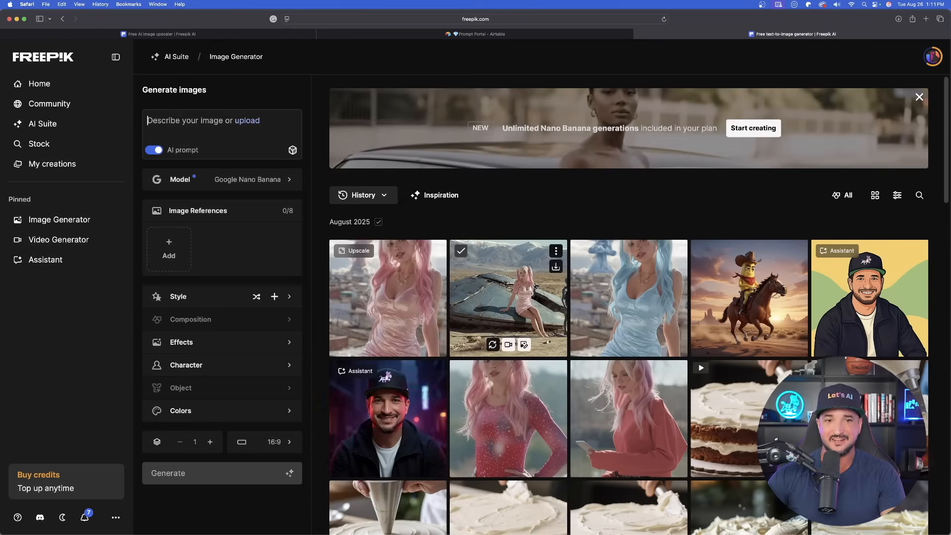
{"action": "left_click", "coordinate": [154, 150]}
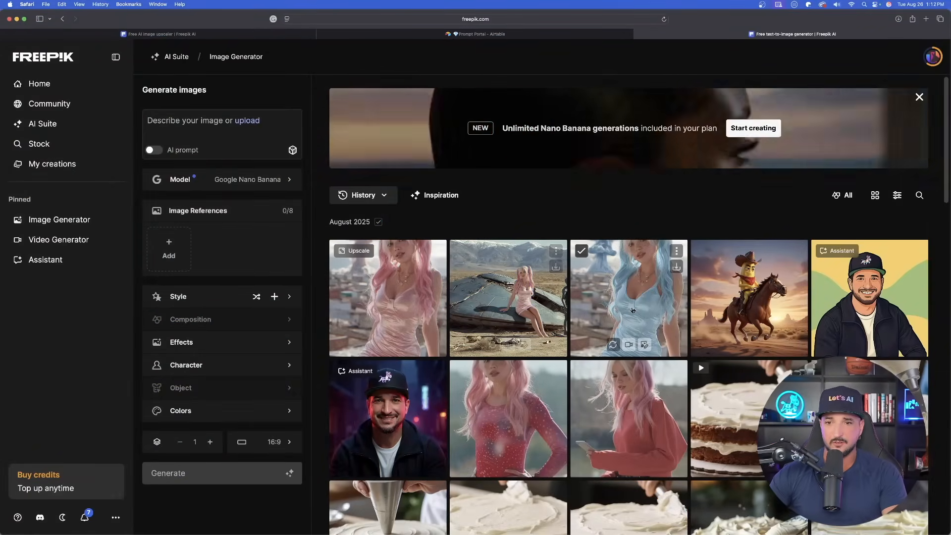
{"action": "left_click", "coordinate": [387, 297]}
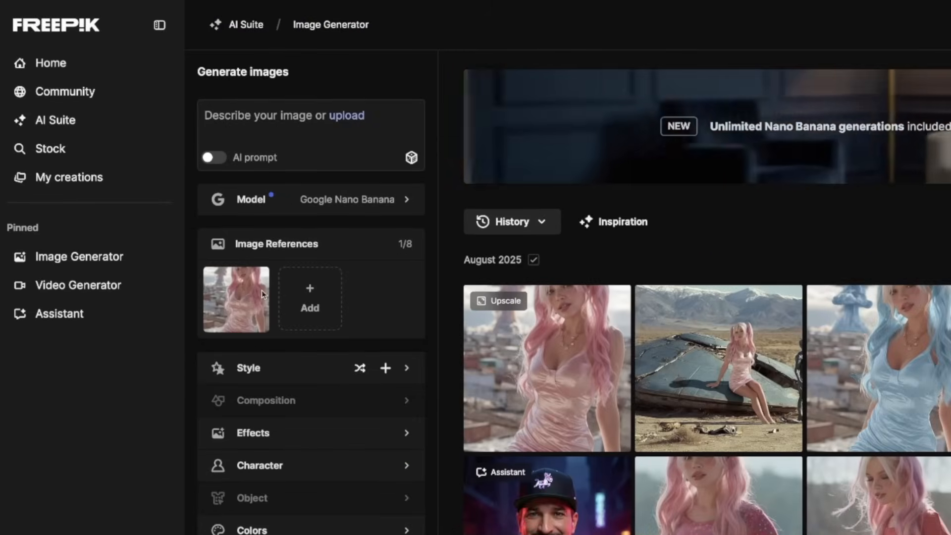
{"action": "mouse_move", "coordinate": [209, 318]}
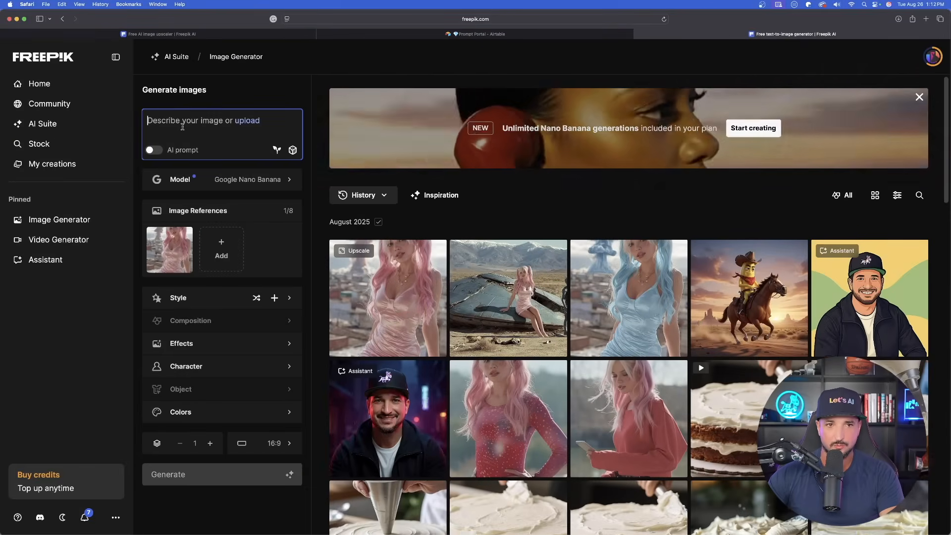
Write the prompt 'change the pink colors to dark purple', replacing 'blue' with 'dark purple'.
{"action": "type", "text": "change the pink colors to blue"}
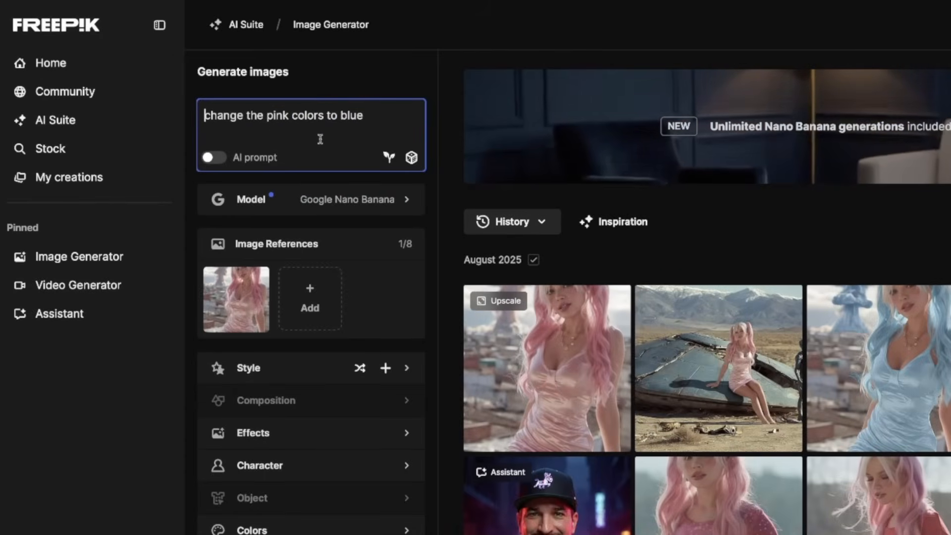
{"action": "double_click", "coordinate": [353, 115]}
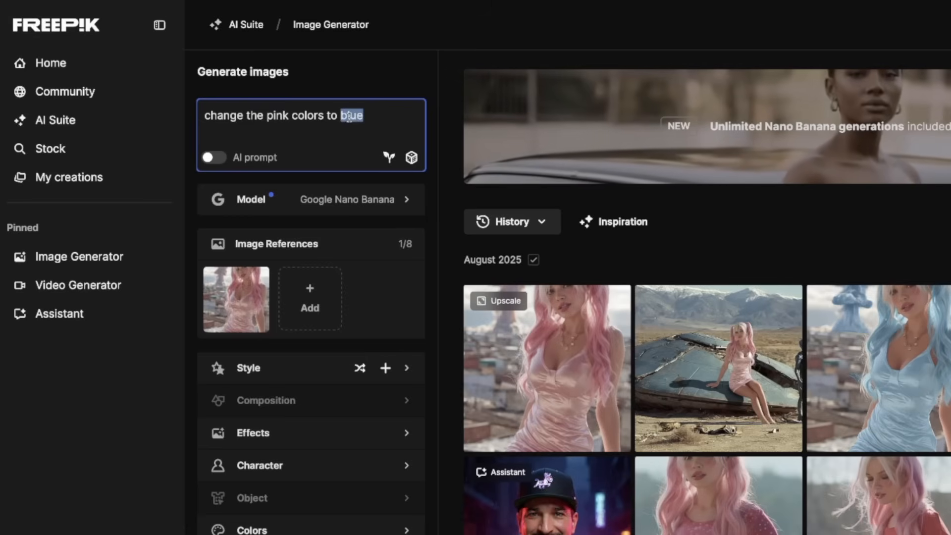
{"action": "type", "text": "dark purple"}
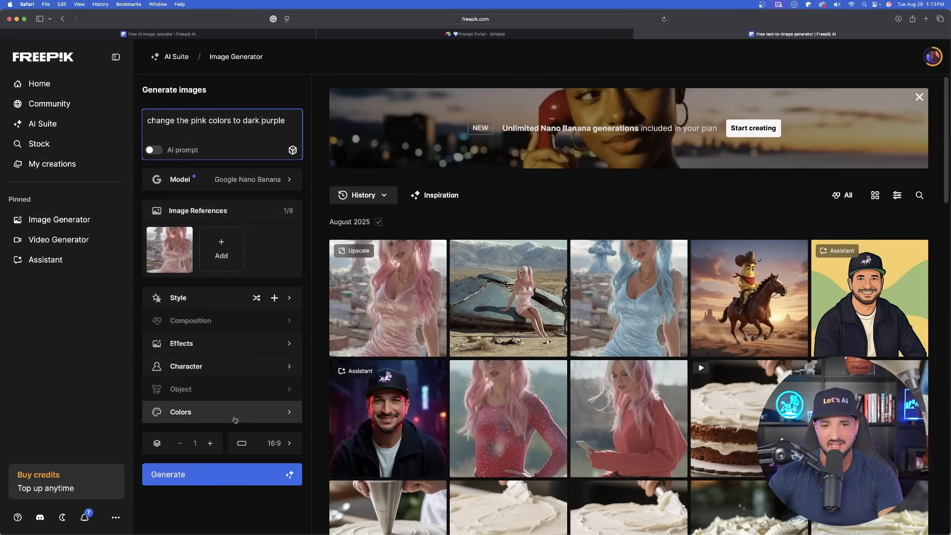
View the crashed UFO image full size and copy its prompt.
{"action": "left_click", "coordinate": [221, 475]}
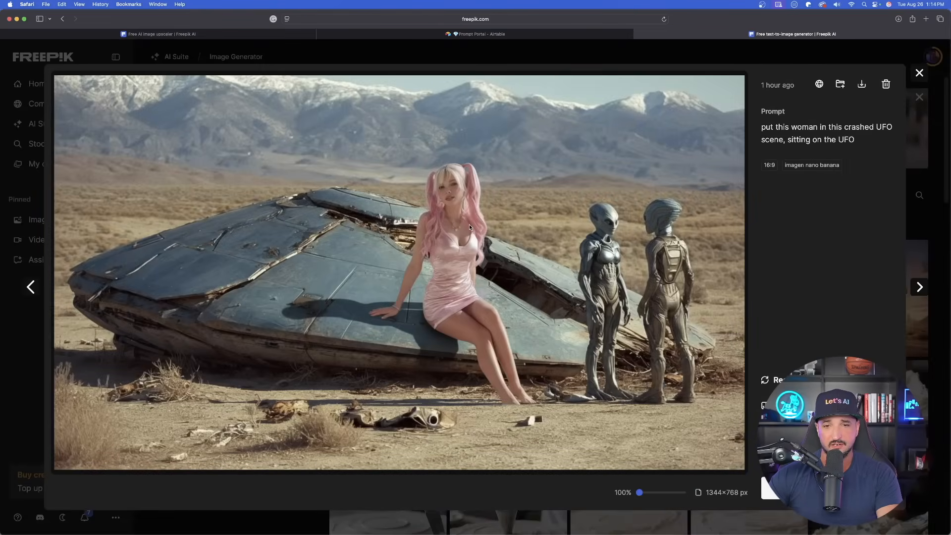
{"action": "mouse_move", "coordinate": [686, 163]}
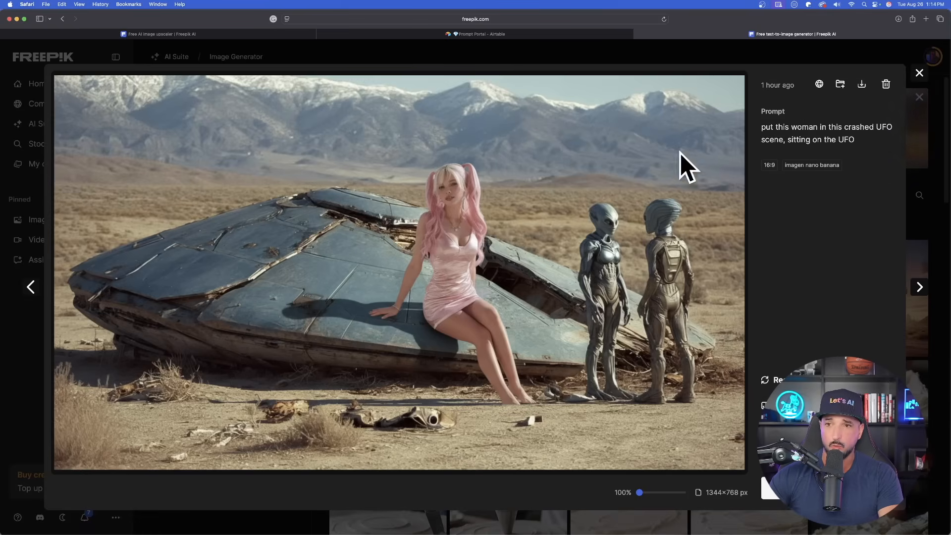
{"action": "left_click", "coordinate": [891, 111]}
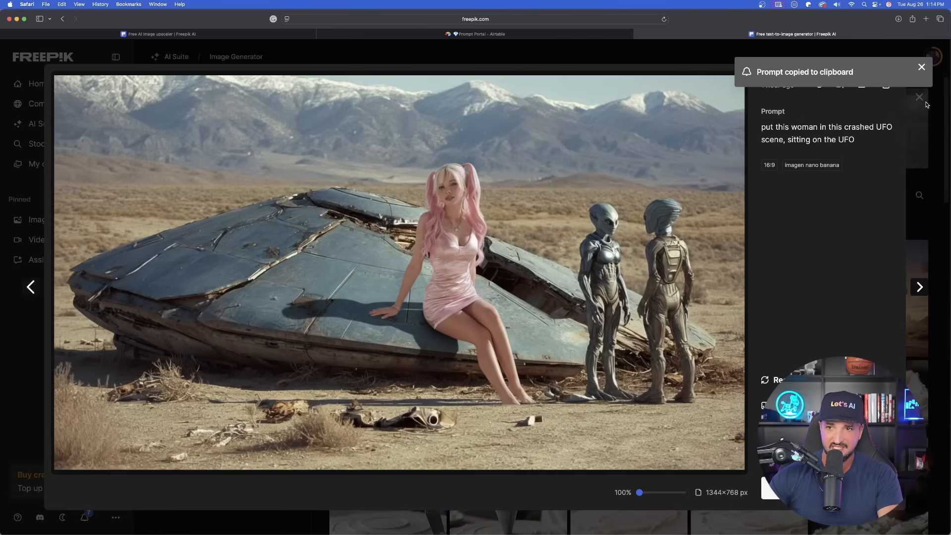
{"action": "left_click", "coordinate": [478, 34]}
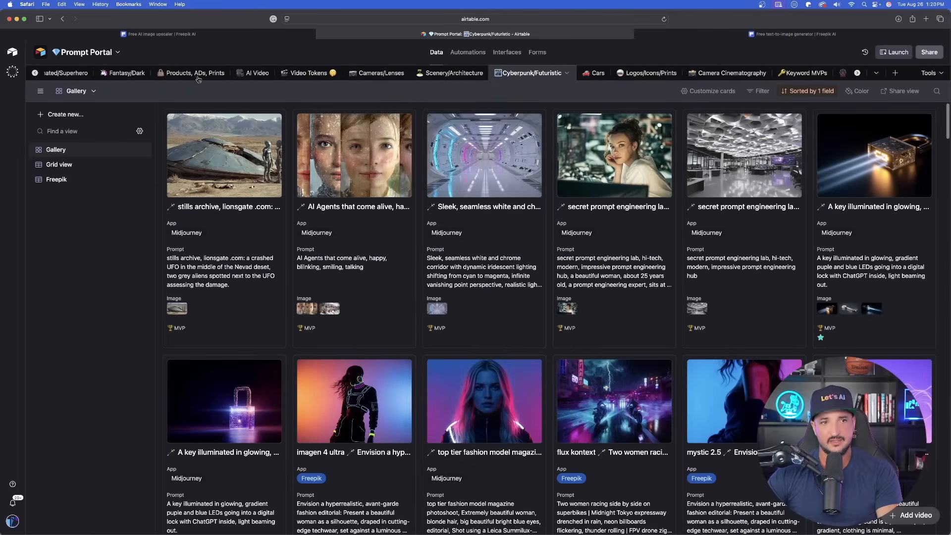
In the AI Influencers/Podcast gallery, expand the pink gamer chair selfie Omni Reference record.
{"action": "left_click", "coordinate": [103, 73]}
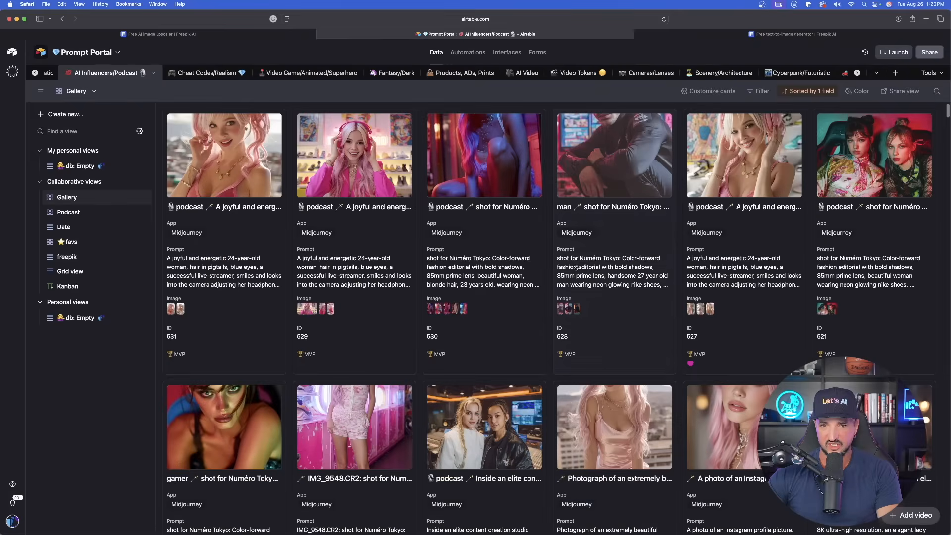
{"action": "scroll", "scroll_direction": "down", "scroll_amount": 3}
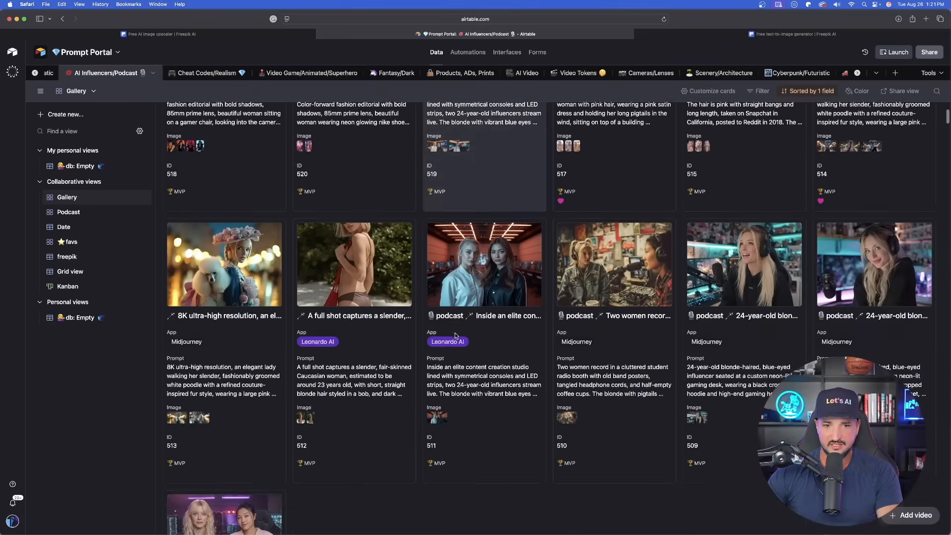
{"action": "scroll", "scroll_direction": "down", "scroll_amount": 3}
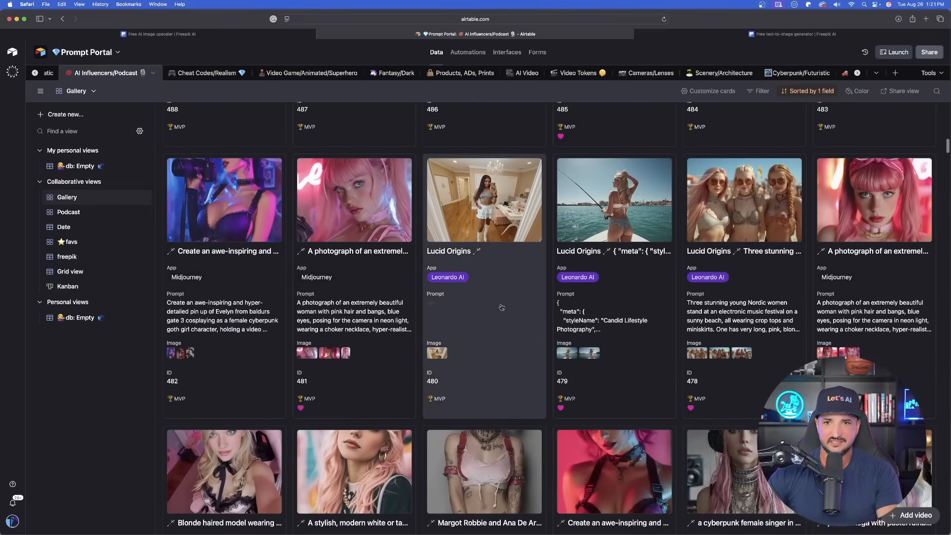
{"action": "scroll", "scroll_direction": "down", "scroll_amount": 3}
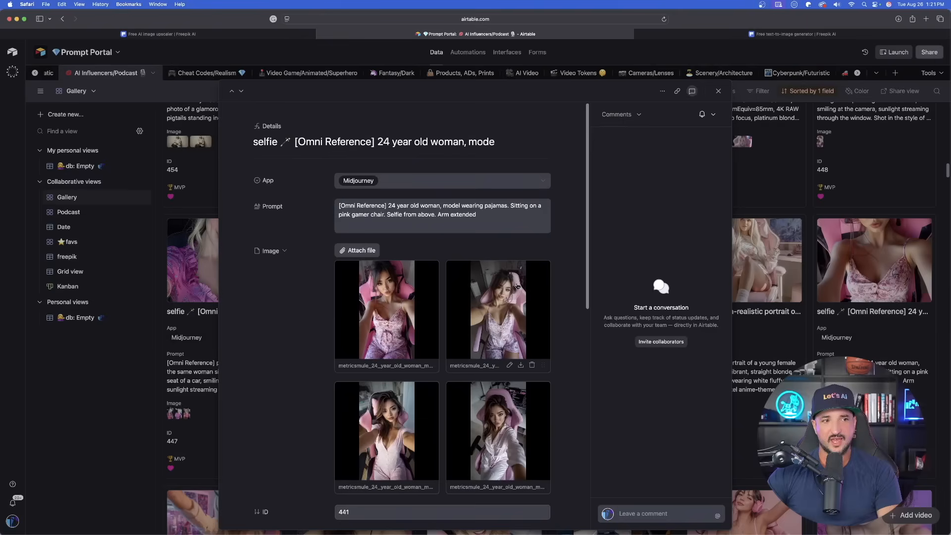
{"action": "left_click", "coordinate": [385, 309]}
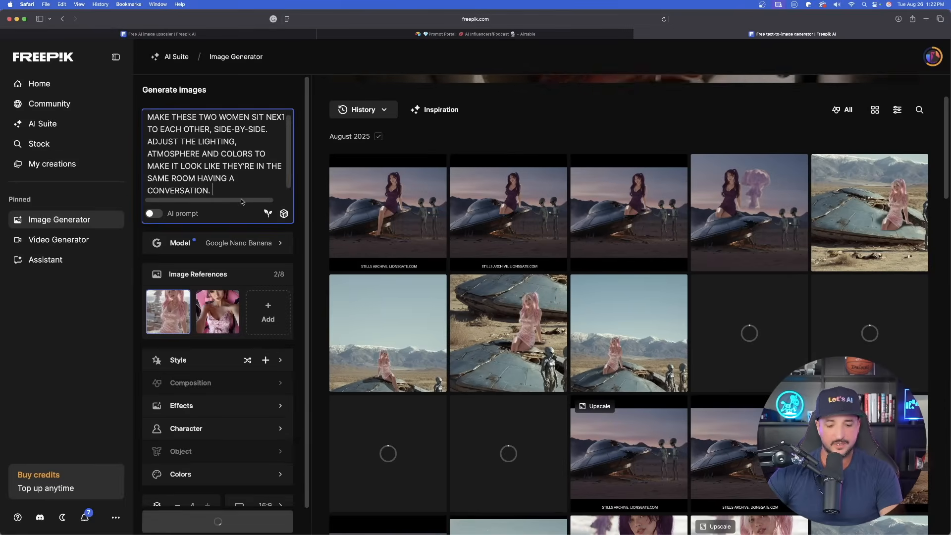
Append 'THEY'RE SITTING DOWN ON A COUCH AT A TECH CONFERENCE.' to the prompt and generate.
{"action": "type", "text": "THEY'RE SITTING DOWN ON A COUCH AT A TECH CONFERENCE."}
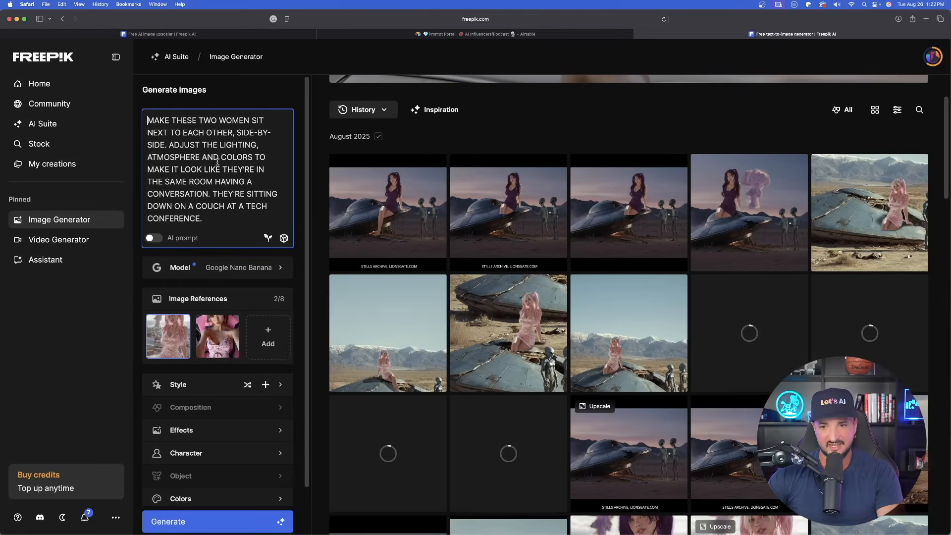
{"action": "left_click", "coordinate": [217, 521]}
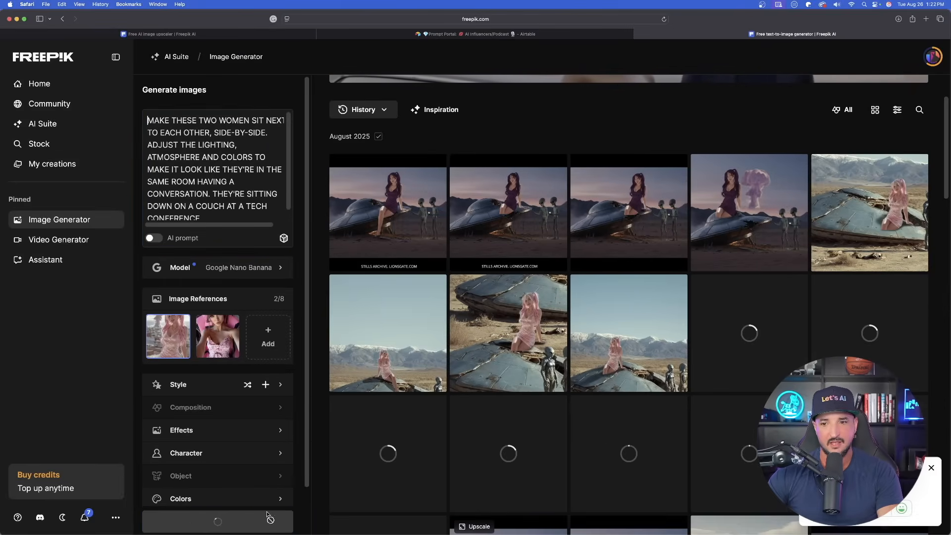
{"action": "scroll", "scroll_direction": "down", "scroll_amount": 3}
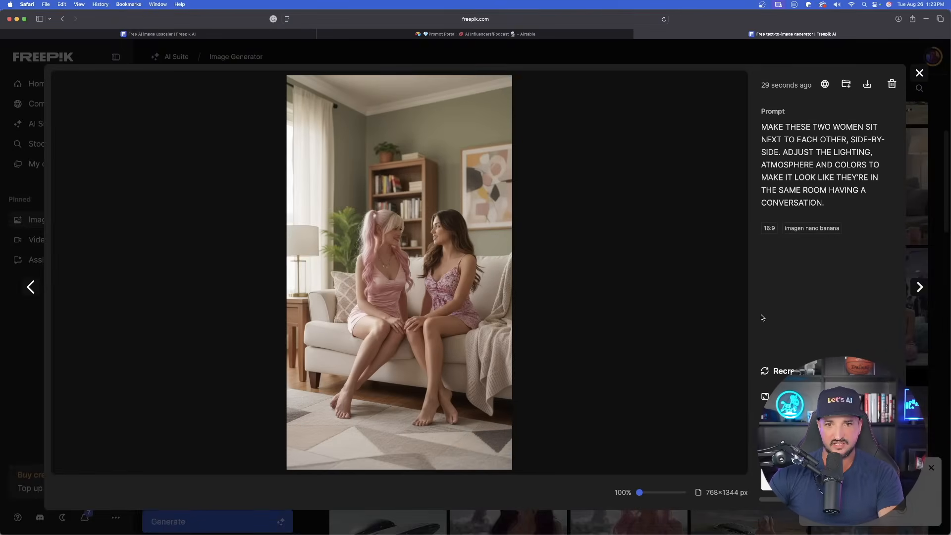
Browse the enlarged results of the two women chatting on couches, then return to the grid.
{"action": "left_click", "coordinate": [919, 287]}
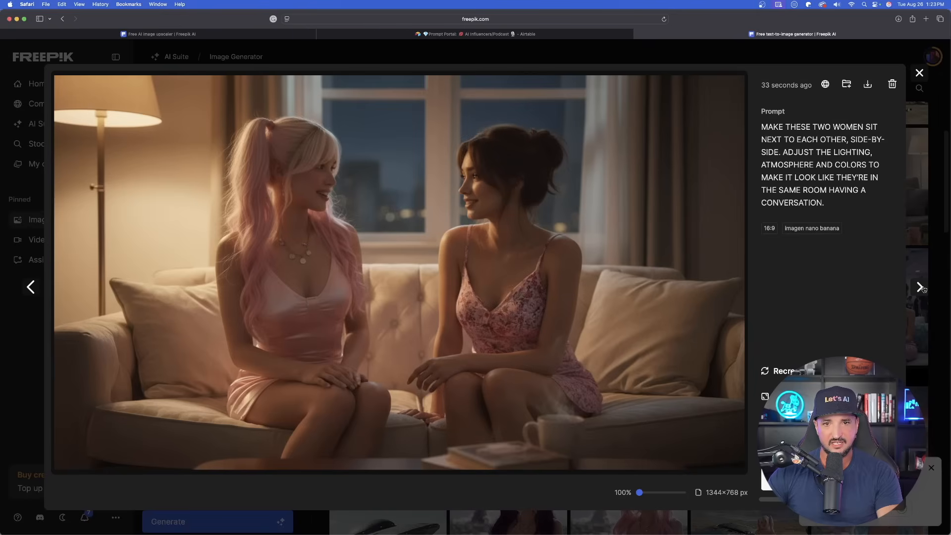
{"action": "left_click", "coordinate": [921, 288]}
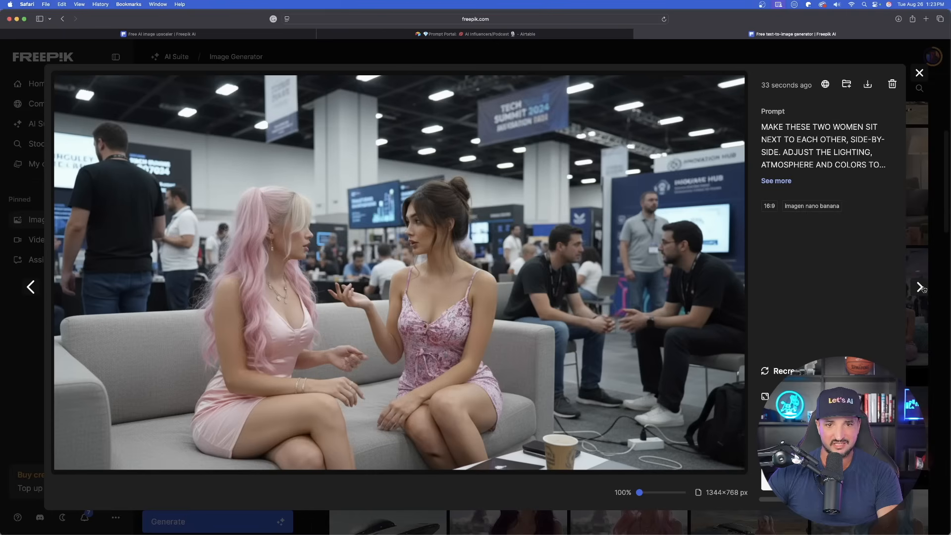
{"action": "left_click", "coordinate": [922, 287]}
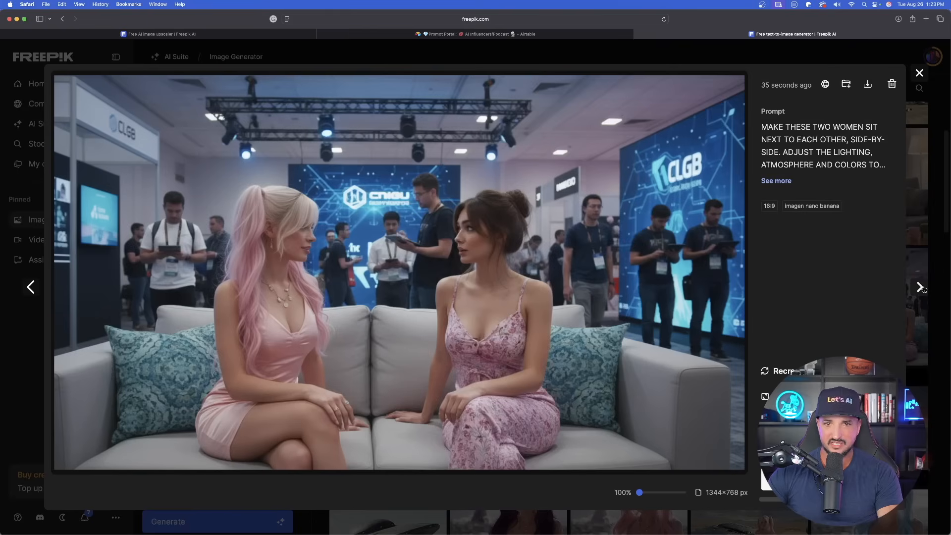
{"action": "left_click", "coordinate": [920, 287]}
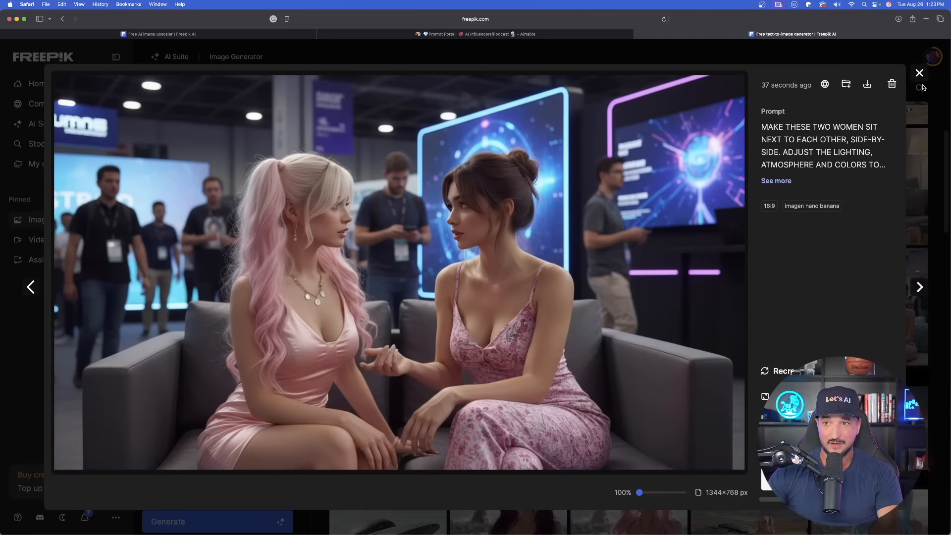
{"action": "left_click", "coordinate": [919, 73]}
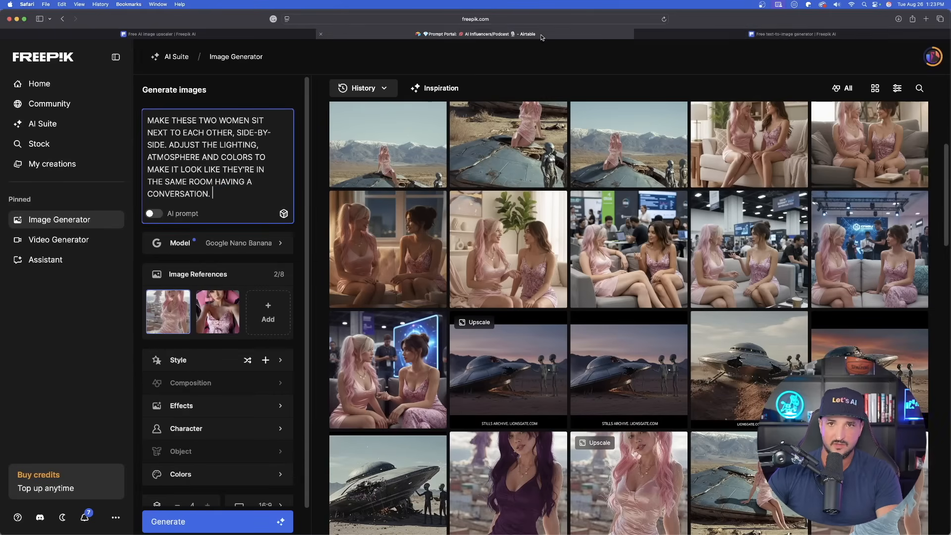
{"action": "left_click", "coordinate": [475, 34]}
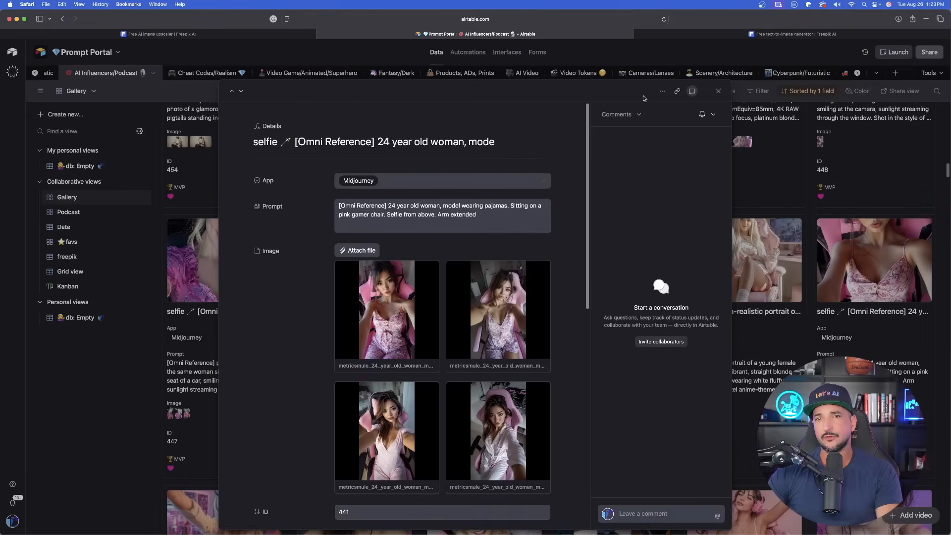
{"action": "left_click", "coordinate": [715, 72]}
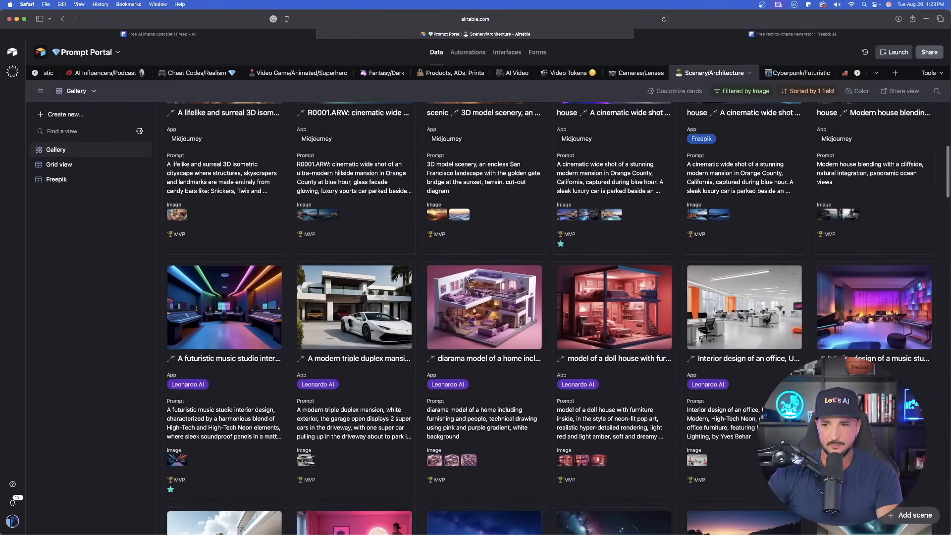
{"action": "scroll", "scroll_direction": "down", "scroll_amount": 3}
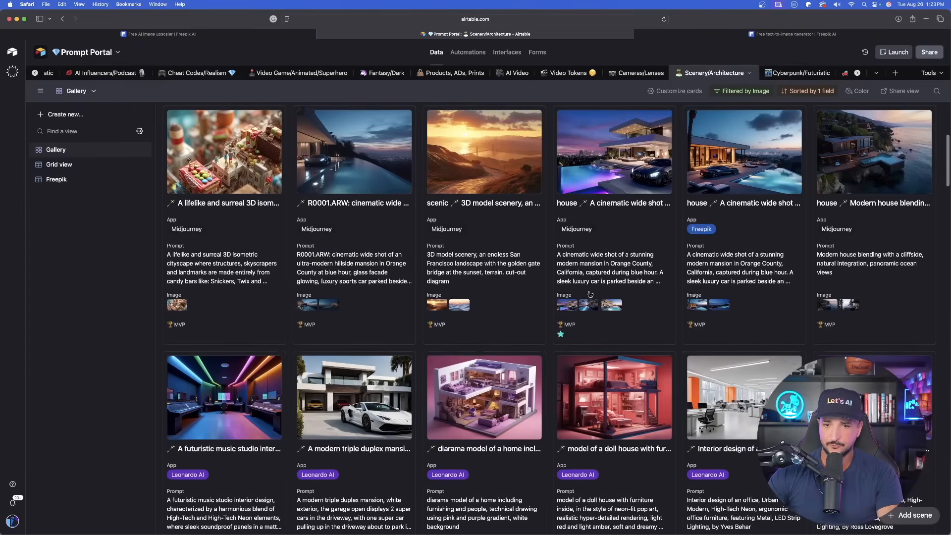
{"action": "left_click", "coordinate": [743, 399]}
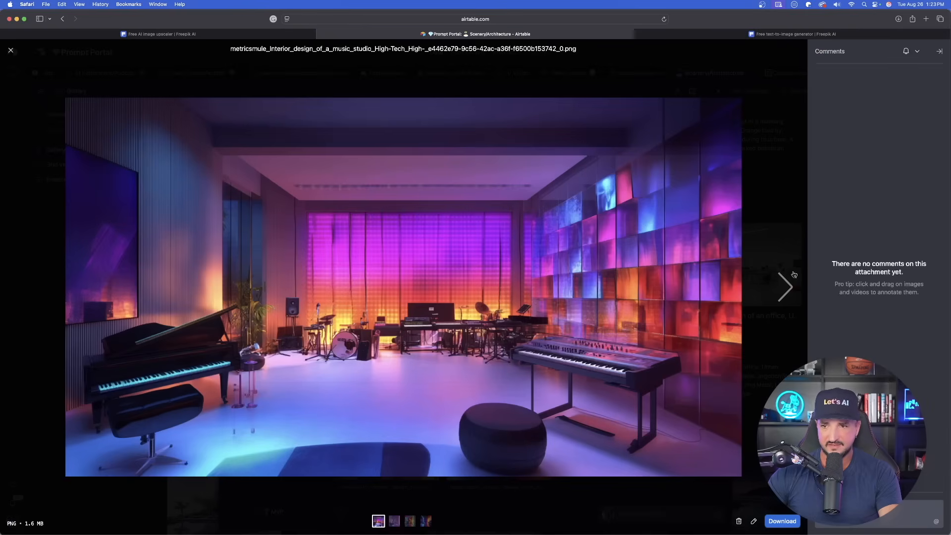
{"action": "left_click", "coordinate": [9, 51]}
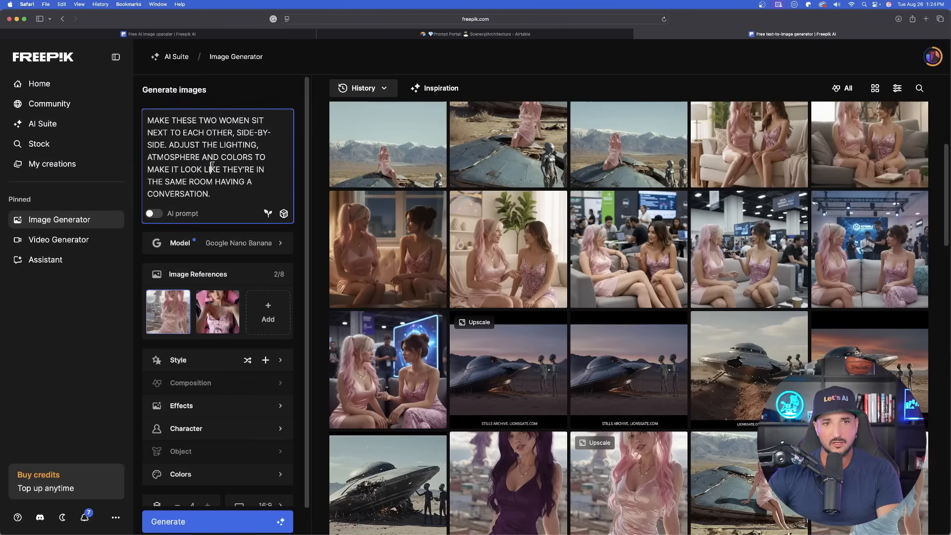
Replace the prompt with the neon music-studio interior prompt, reworded to a tech conference.
{"action": "left_click", "coordinate": [218, 182]}
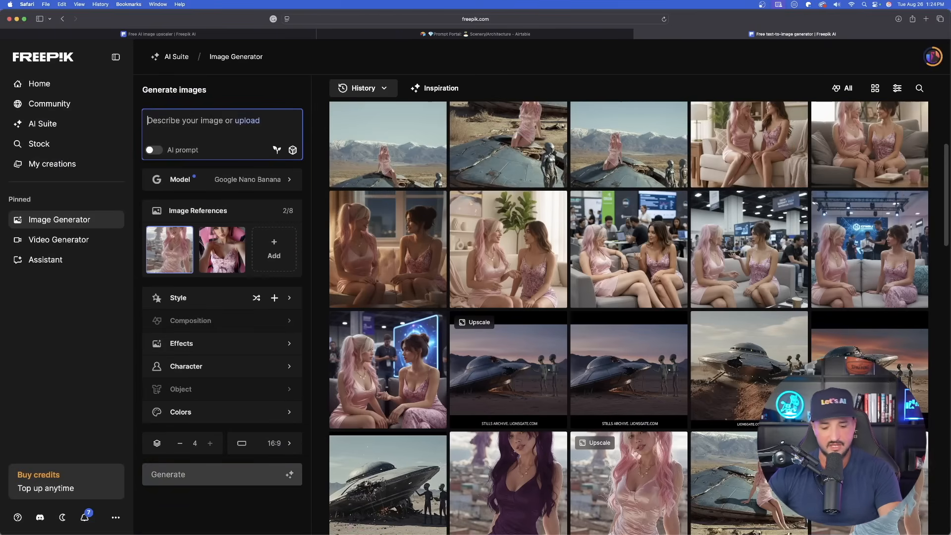
{"action": "type", "text": "Interior design of a music studio, High-Tech, High-Tech Neon, soundproof panels, featuring Glass, Colorful LED Lighting, by Ross Lovegrove"}
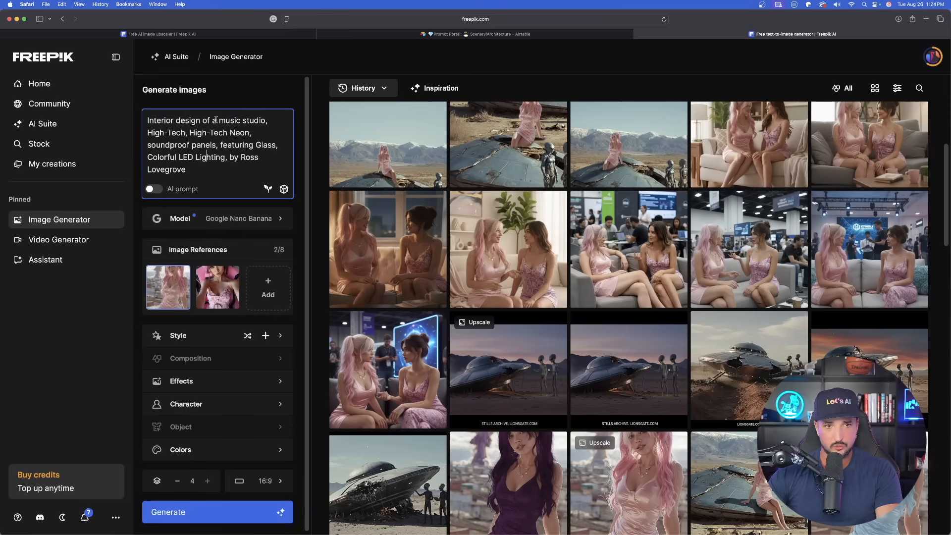
{"action": "double_click", "coordinate": [240, 120]}
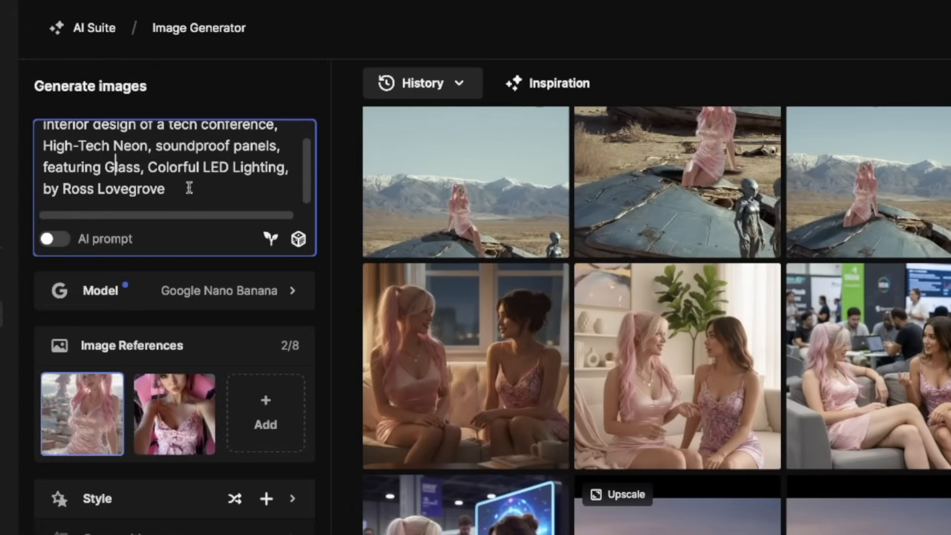
{"action": "double_click", "coordinate": [113, 188]}
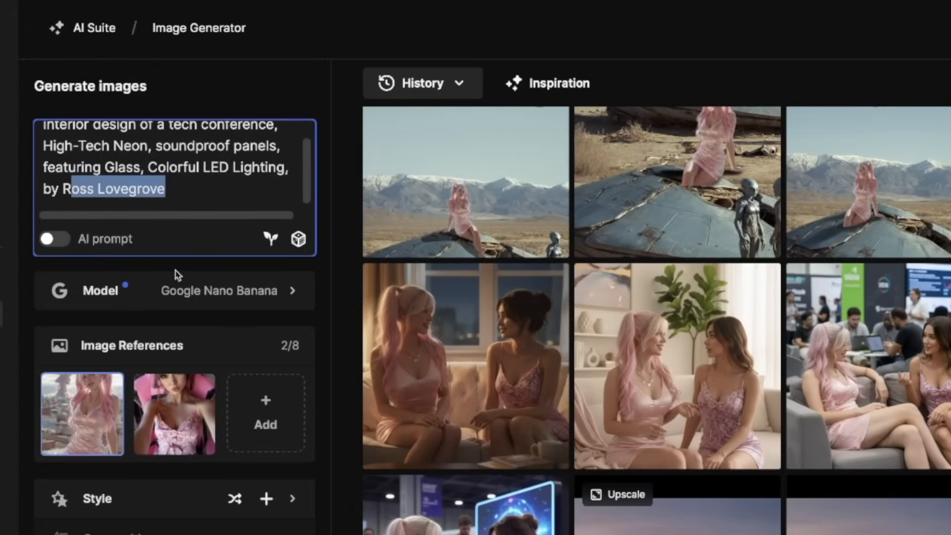
Generate 4 images with Mystic 2.5 Flexible and add a neon room result as a reference image.
{"action": "left_click", "coordinate": [218, 290]}
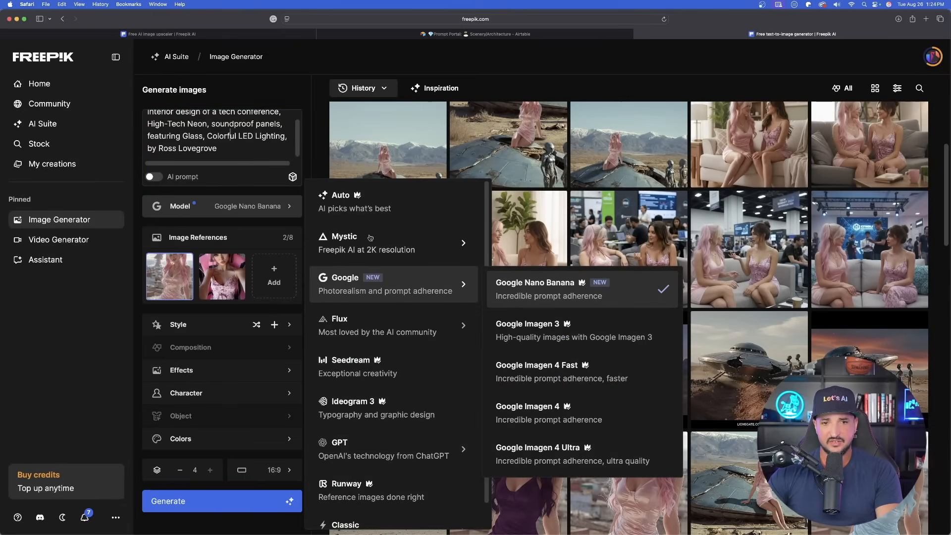
{"action": "mouse_move", "coordinate": [344, 243]}
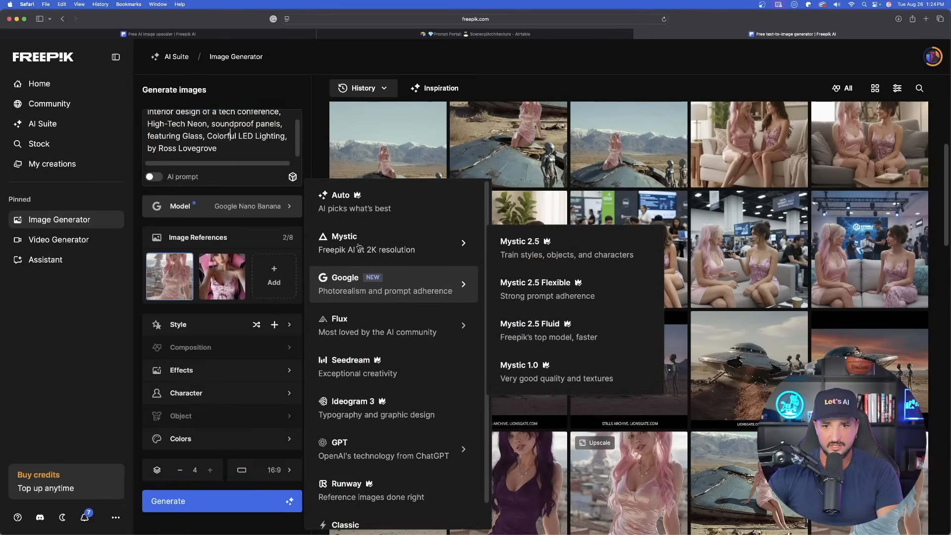
{"action": "left_click", "coordinate": [535, 282]}
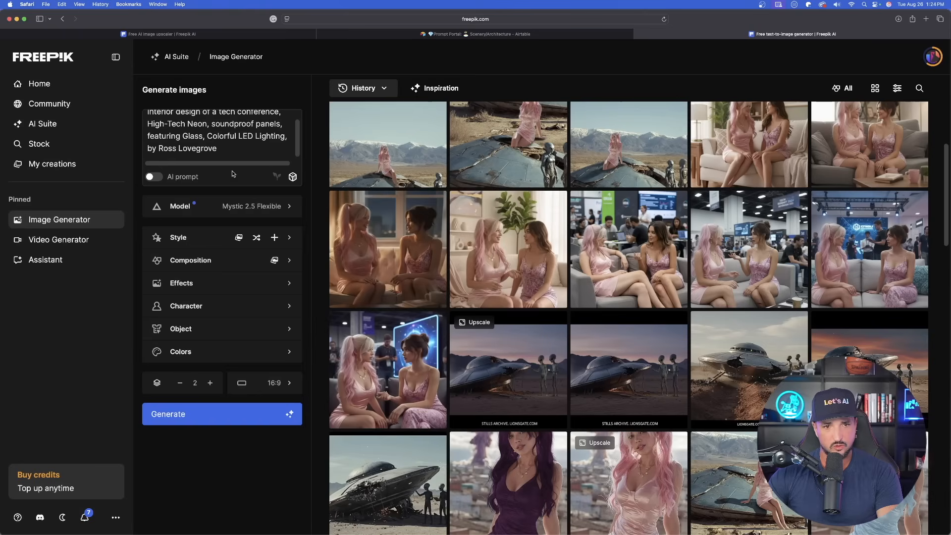
{"action": "left_click", "coordinate": [210, 383]}
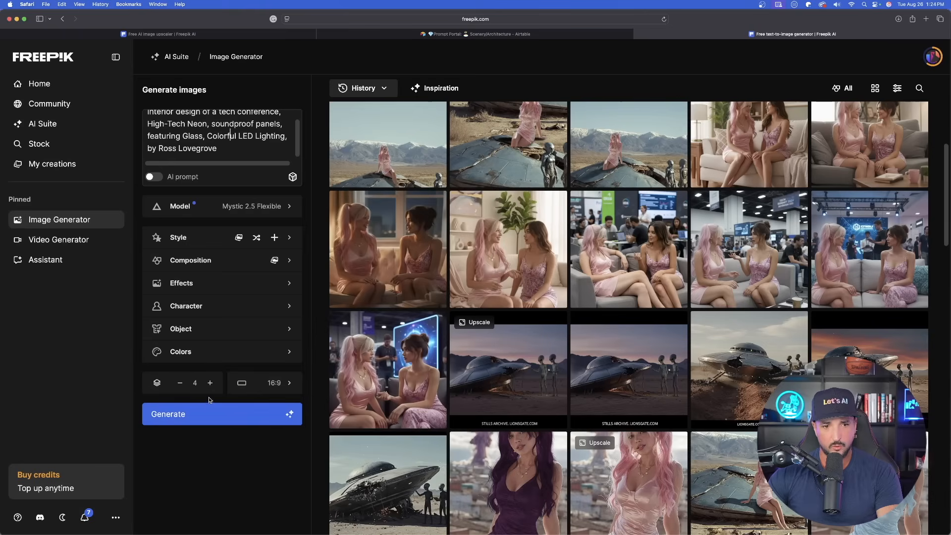
{"action": "scroll", "scroll_direction": "down", "scroll_amount": 3}
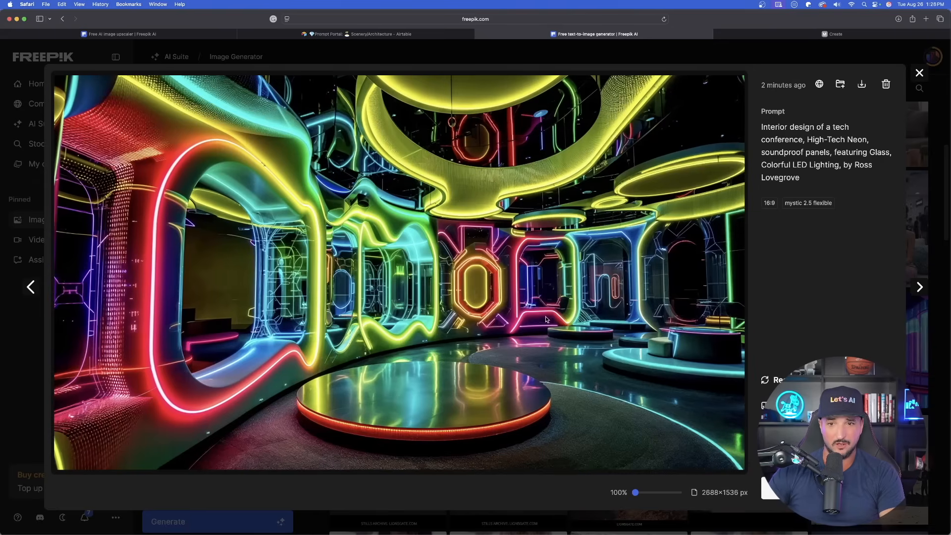
{"action": "mouse_move", "coordinate": [901, 298]}
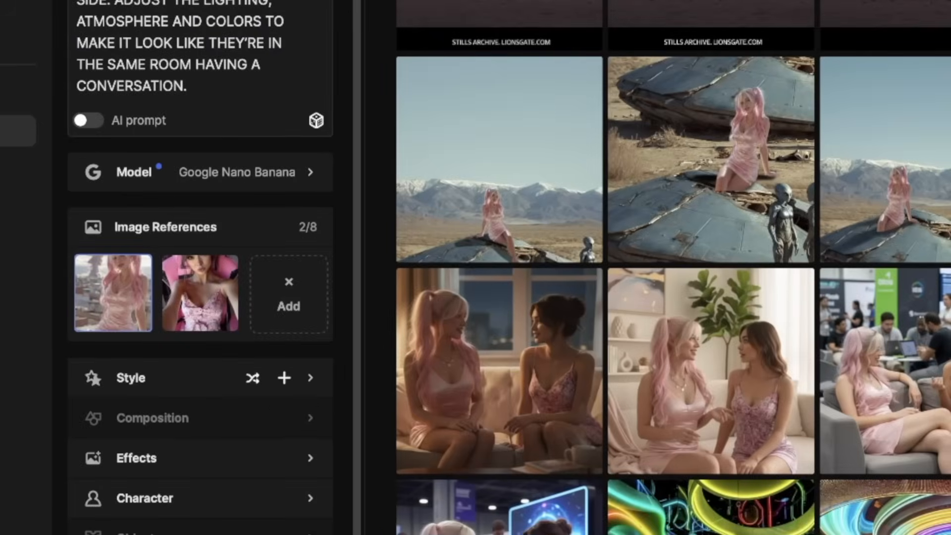
{"action": "left_click", "coordinate": [289, 293]}
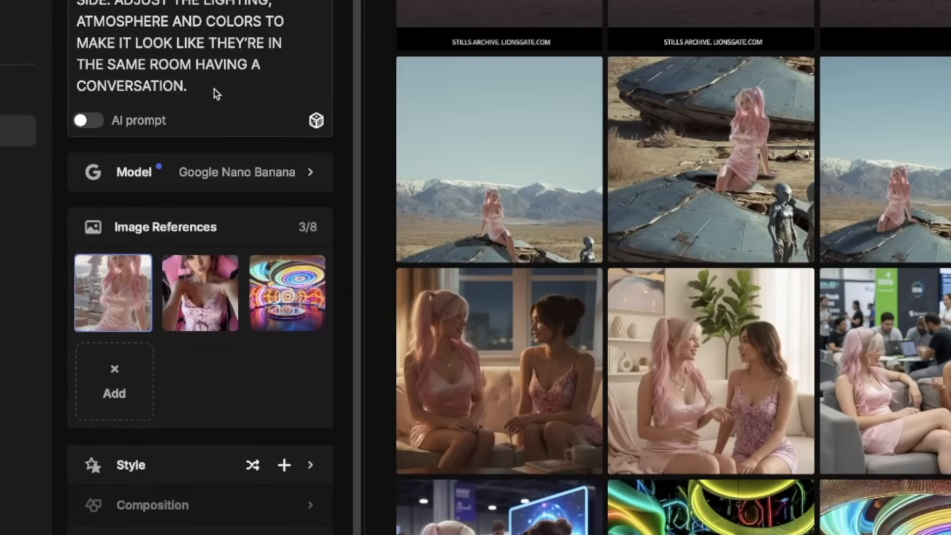
Reword the prompt to seat the two women across from each other at a table and generate.
{"action": "left_click", "coordinate": [188, 86]}
{"action": "type", "text": "across from EACH OTHER, at a table,"}
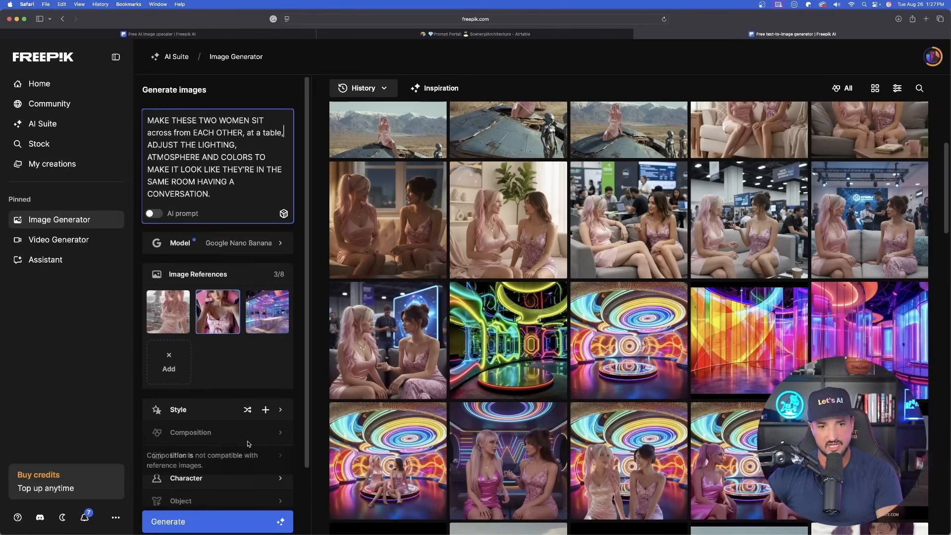
{"action": "left_click", "coordinate": [508, 340]}
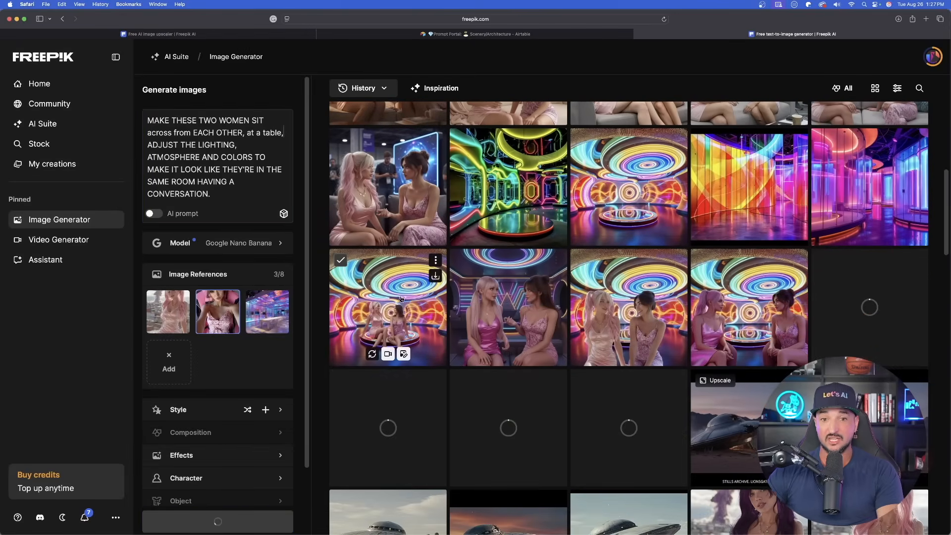
Preview the neon-room results through to the women at the white table, then review the history grid.
{"action": "left_click", "coordinate": [388, 306]}
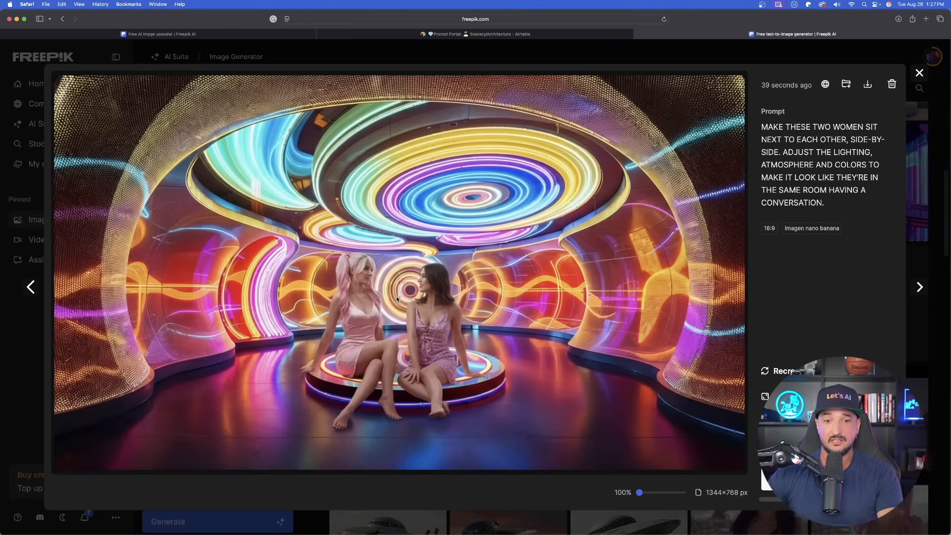
{"action": "left_click", "coordinate": [919, 287]}
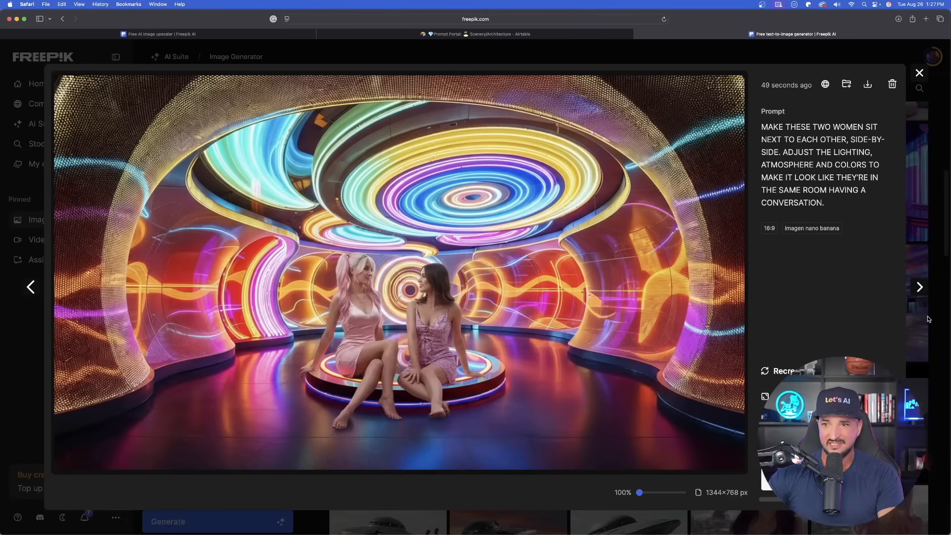
{"action": "left_click", "coordinate": [919, 288]}
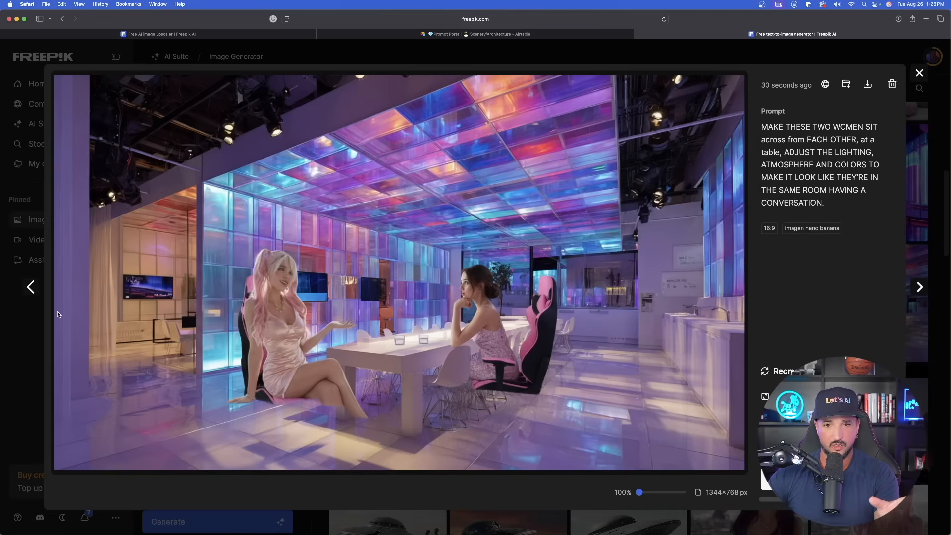
{"action": "left_click", "coordinate": [31, 286]}
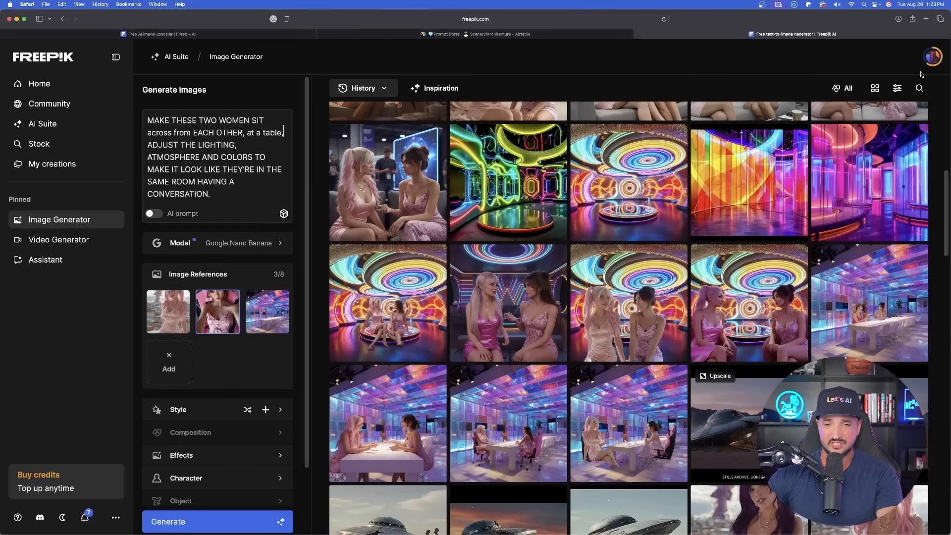
{"action": "scroll", "scroll_direction": "down", "scroll_amount": 3}
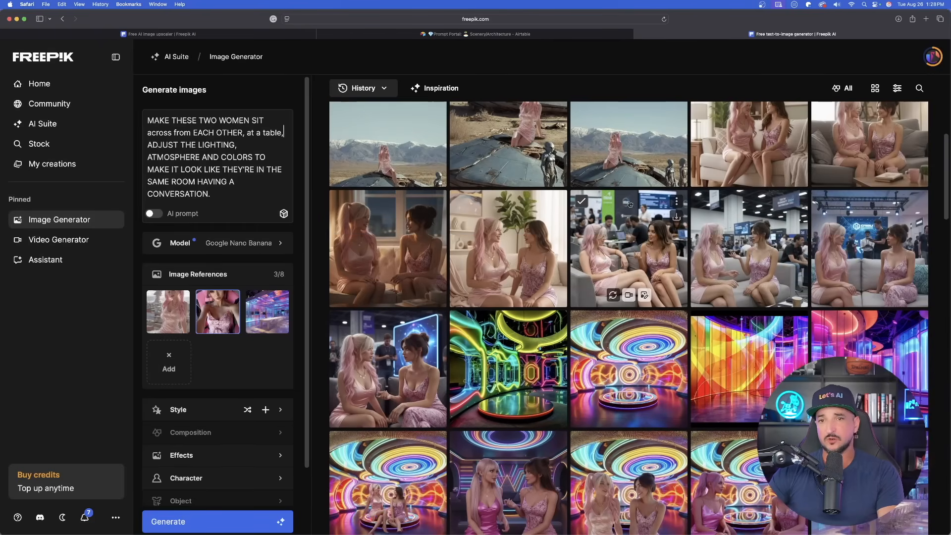
{"action": "scroll", "scroll_direction": "down", "scroll_amount": 3}
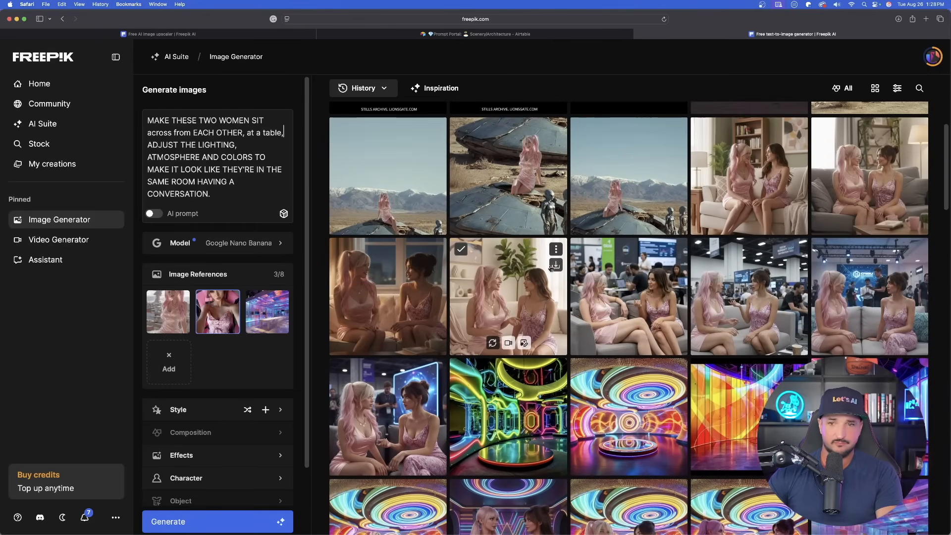
{"action": "scroll", "scroll_direction": "down", "scroll_amount": 3}
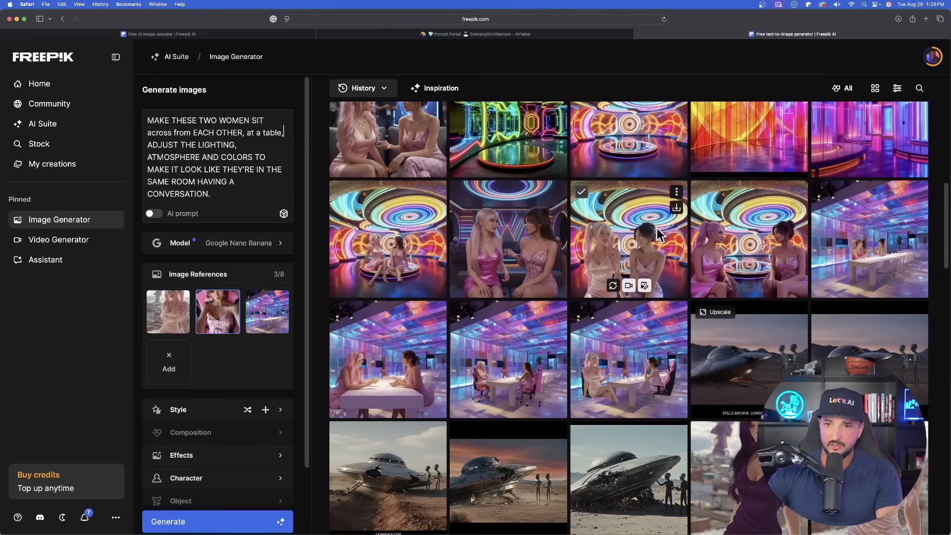
{"action": "mouse_move", "coordinate": [666, 242]}
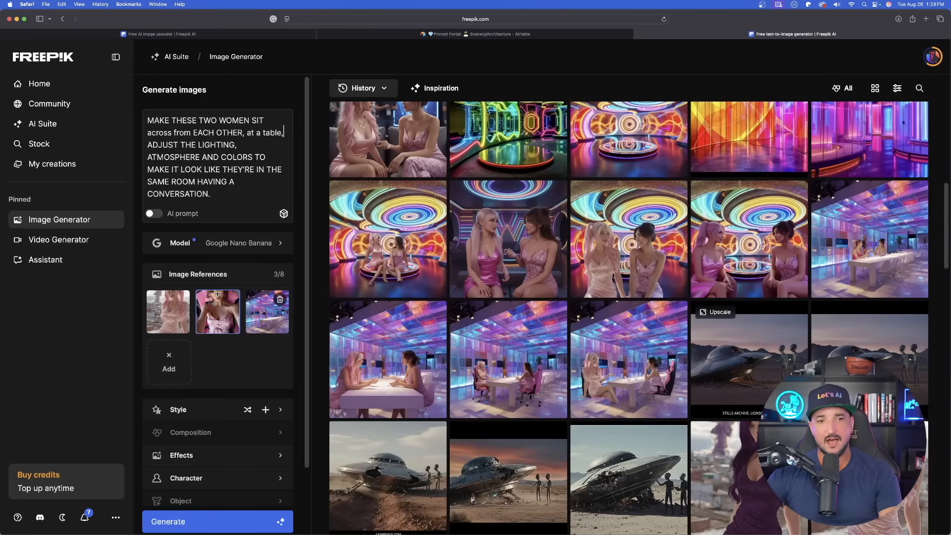
Swap the room references for the house-and-supercar image, prompt 'put this girl standing next to this car', and view a result.
{"action": "left_click", "coordinate": [280, 299]}
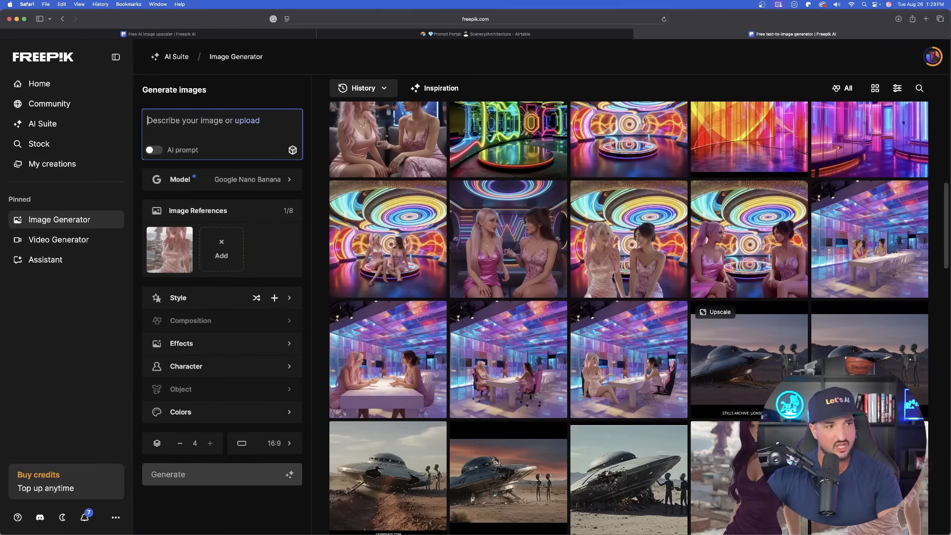
{"action": "left_click", "coordinate": [221, 248]}
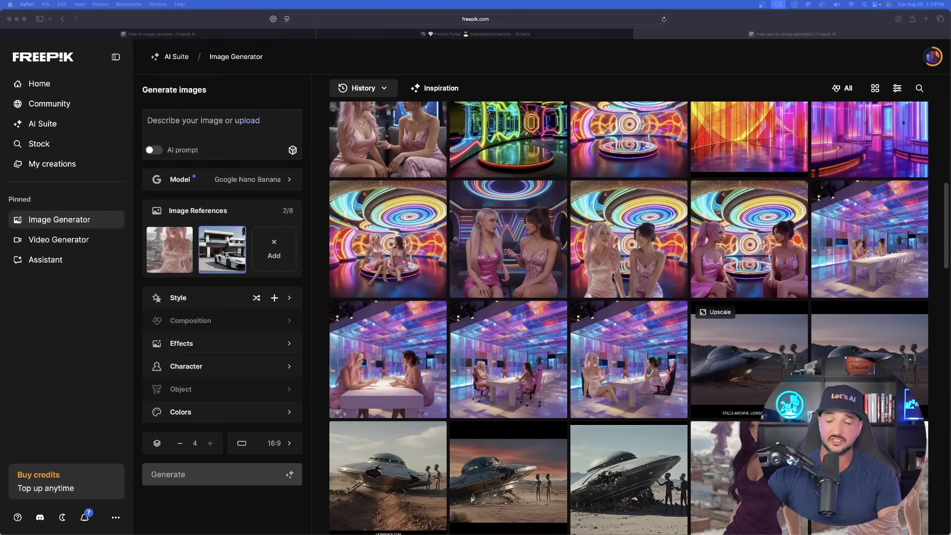
{"action": "type", "text": "put this girl standing next to this car"}
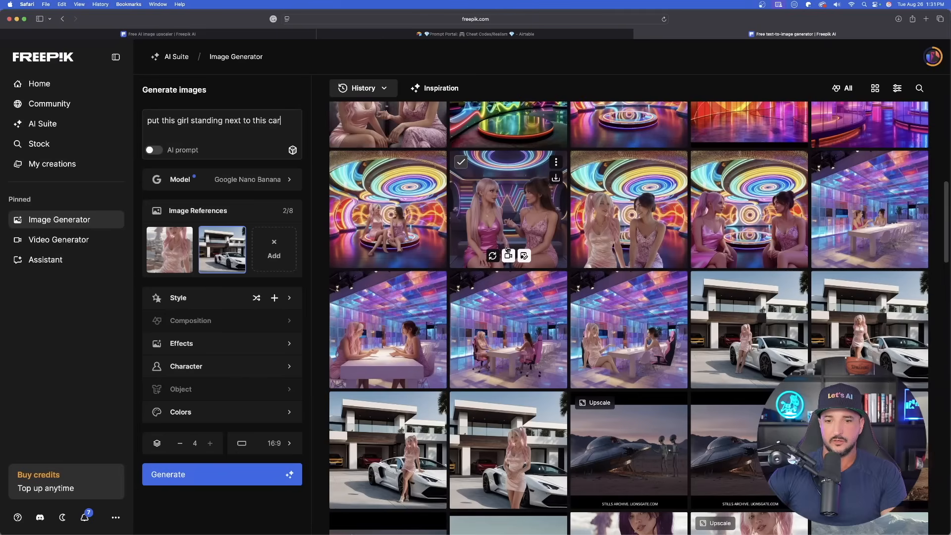
{"action": "left_click", "coordinate": [508, 209]}
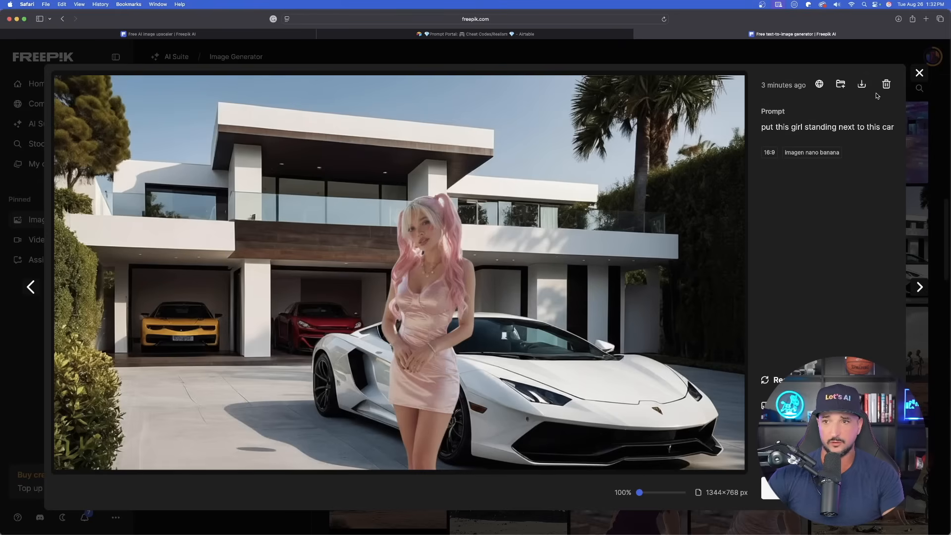
Preview the girl-beside-supercar result full size with its download options, then close it.
{"action": "left_click", "coordinate": [918, 73]}
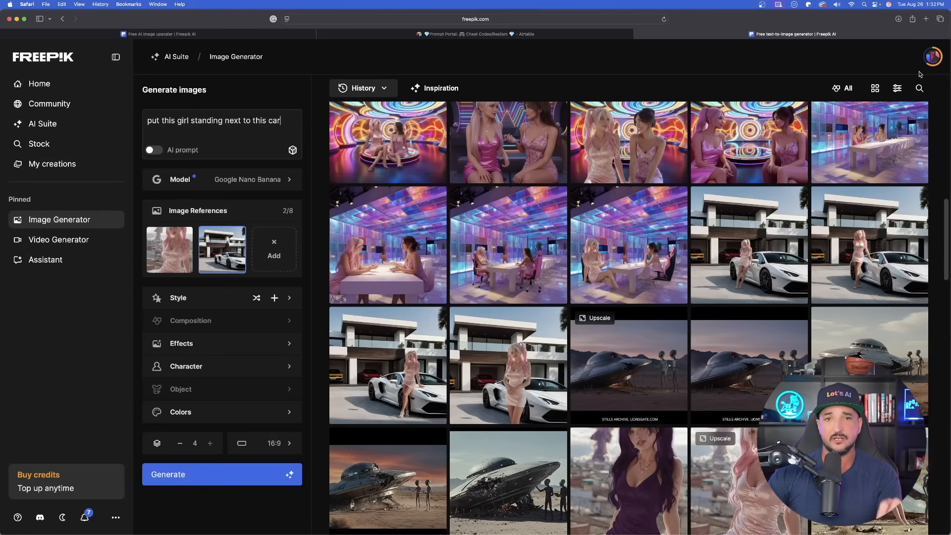
{"action": "mouse_move", "coordinate": [811, 86]}
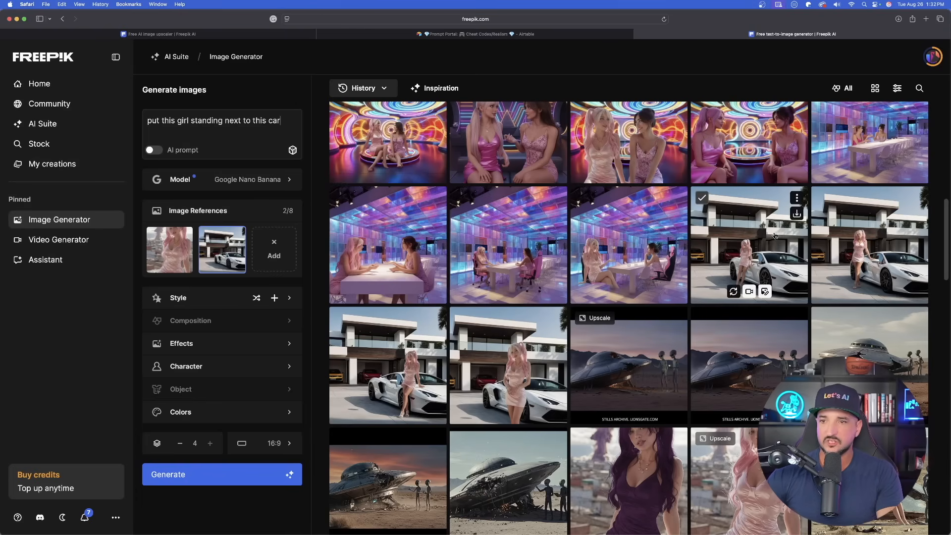
{"action": "left_click", "coordinate": [749, 245]}
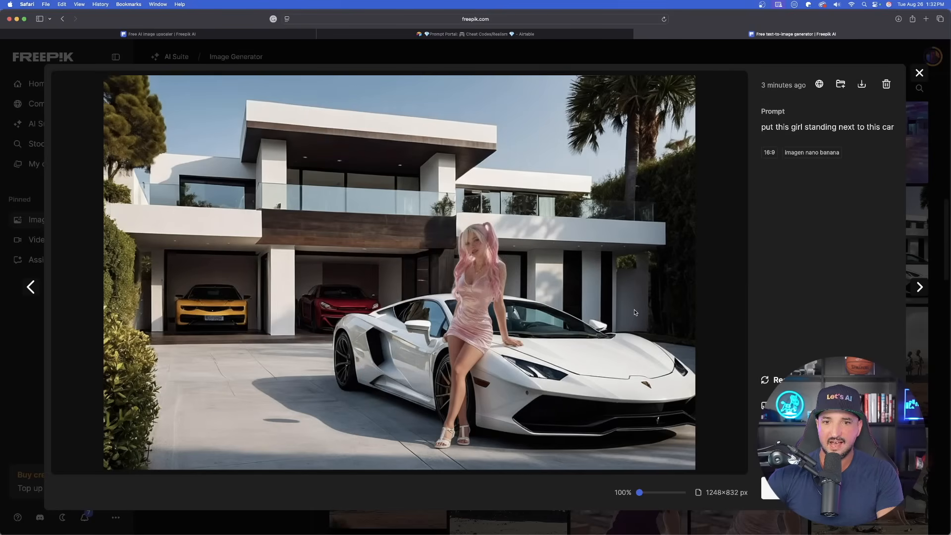
{"action": "left_click", "coordinate": [861, 84]}
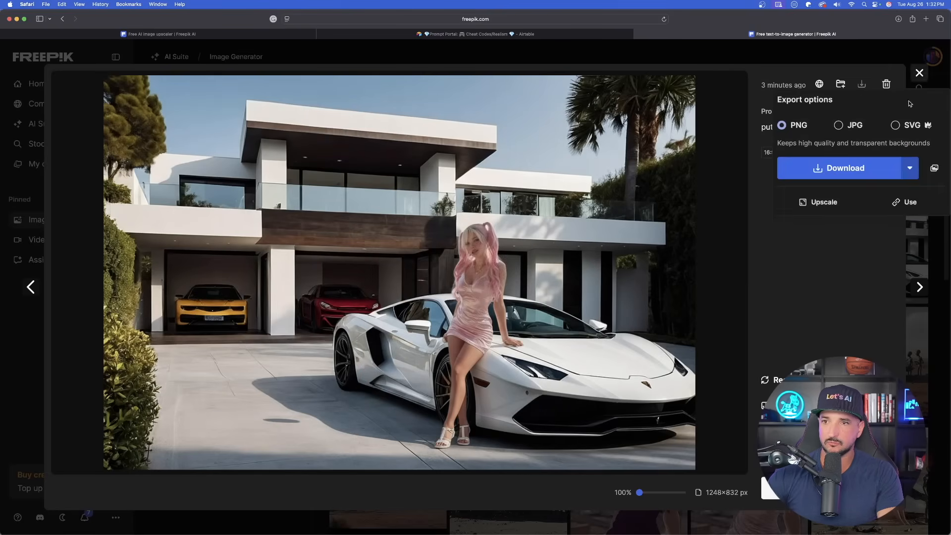
{"action": "left_click", "coordinate": [919, 73]}
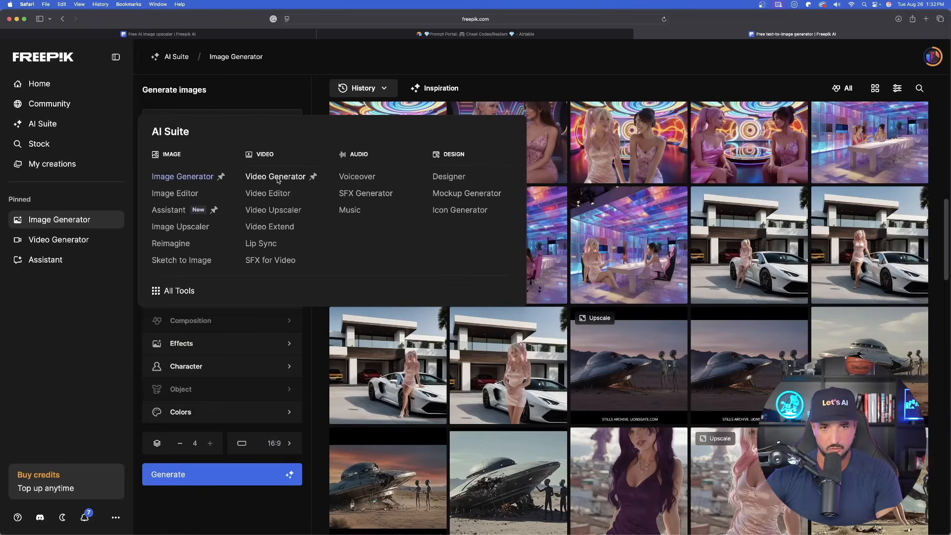
Switch to the Video Generator and choose the Start image slot for Kling 2.1.
{"action": "left_click", "coordinate": [276, 177]}
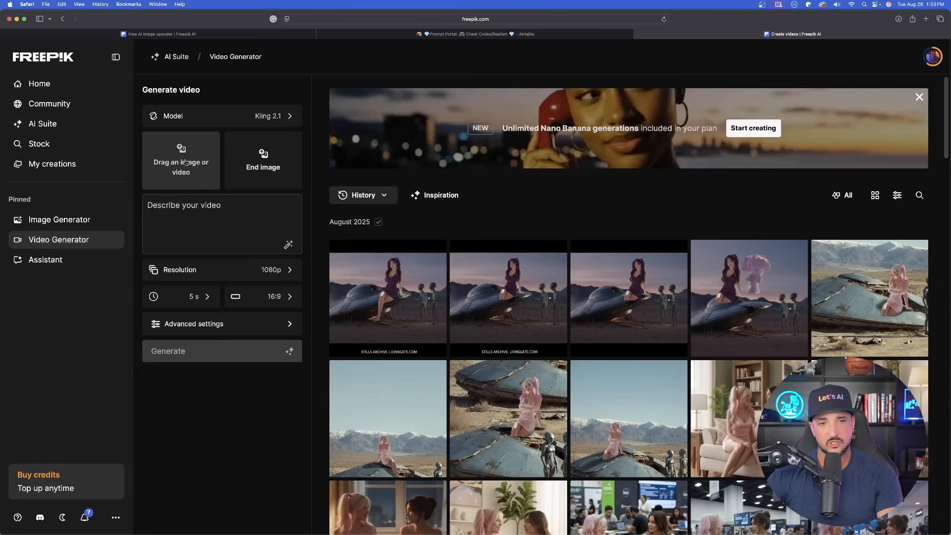
{"action": "left_click", "coordinate": [39, 143]}
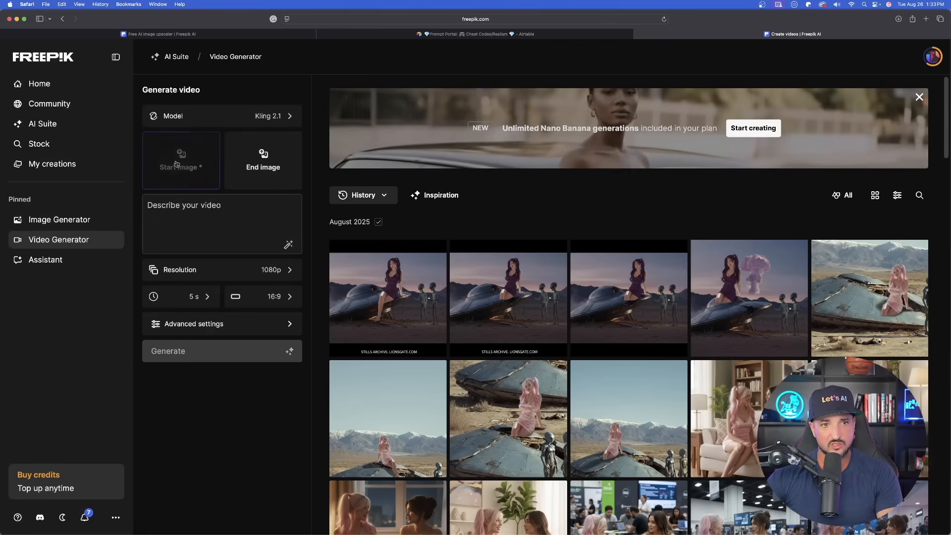
{"action": "left_click", "coordinate": [180, 161]}
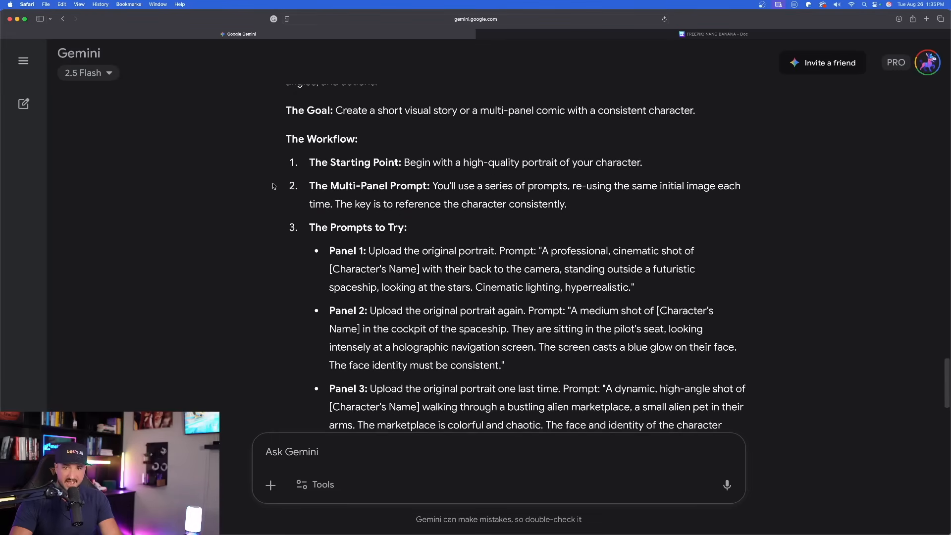
Copy Gemini's Panel 2 spaceship-cockpit prompt into Freepik and generate with the pink-haired reference.
{"action": "scroll", "scroll_direction": "down", "scroll_amount": 3}
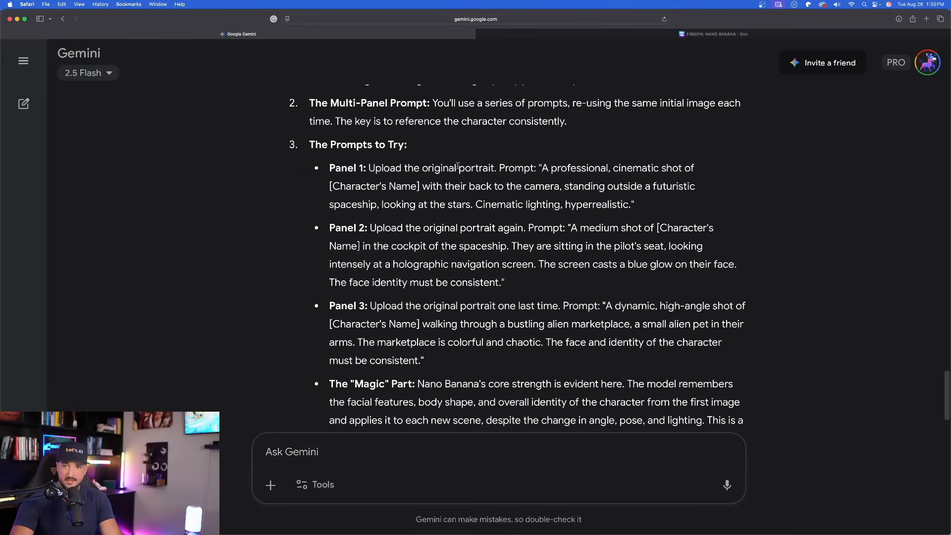
{"action": "left_click_drag", "start_coordinate": [542, 169], "coordinate": [642, 168]}
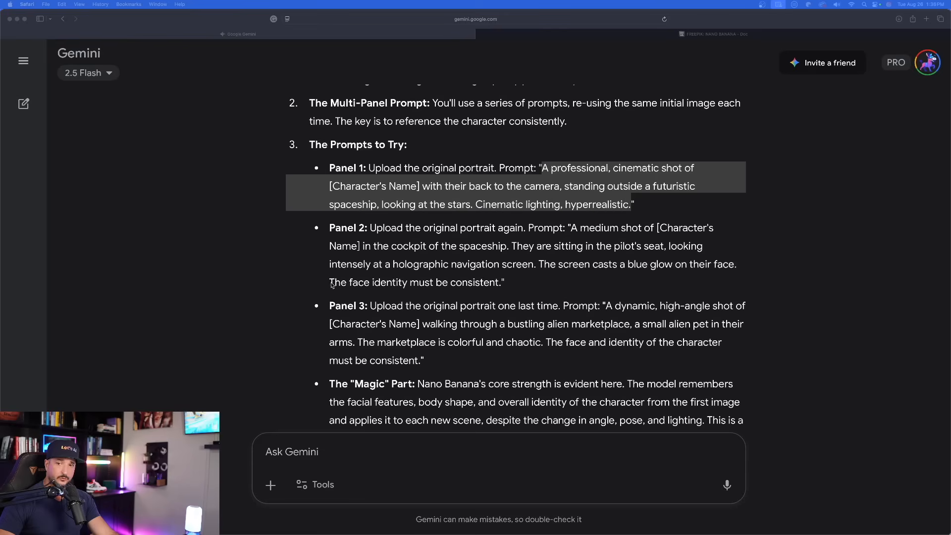
{"action": "mouse_move", "coordinate": [571, 230]}
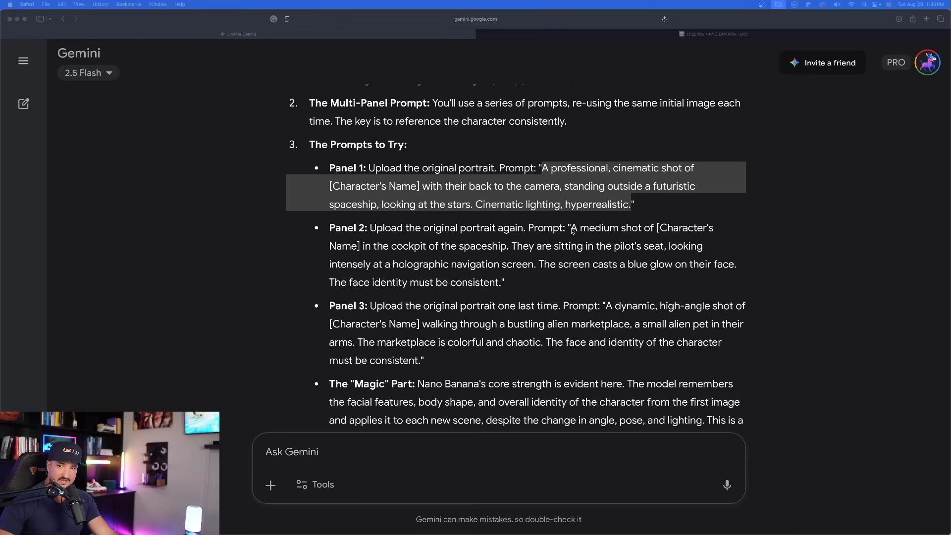
{"action": "left_click_drag", "start_coordinate": [571, 228], "coordinate": [504, 283]}
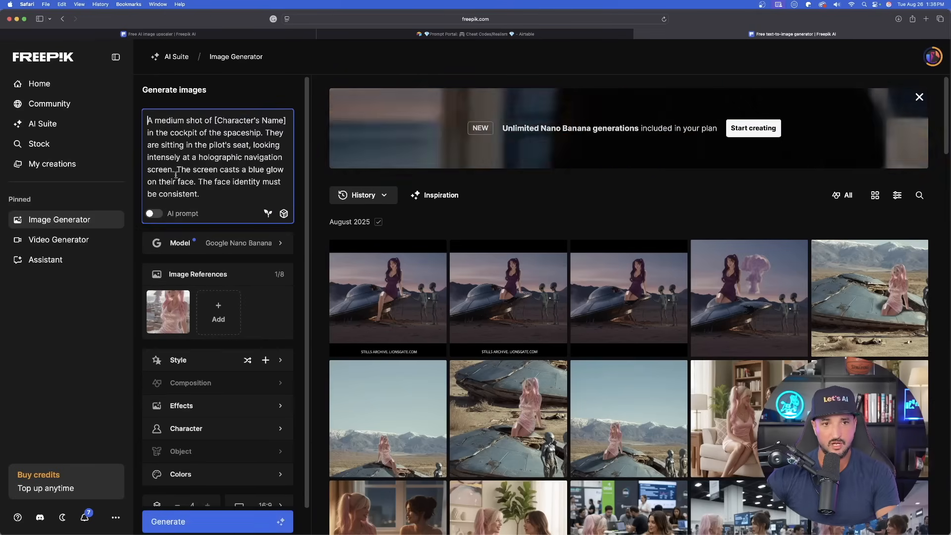
{"action": "scroll", "scroll_direction": "down", "scroll_amount": 3}
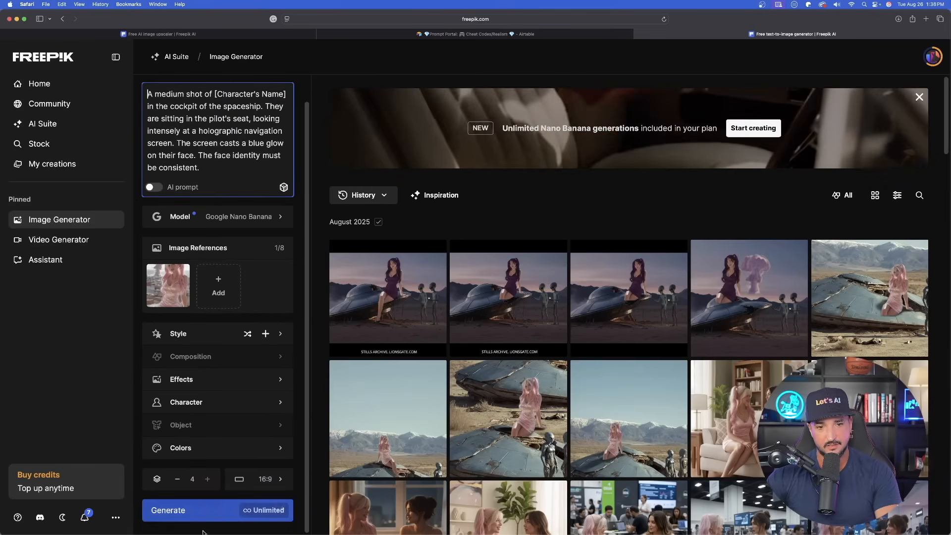
{"action": "left_click", "coordinate": [238, 33]}
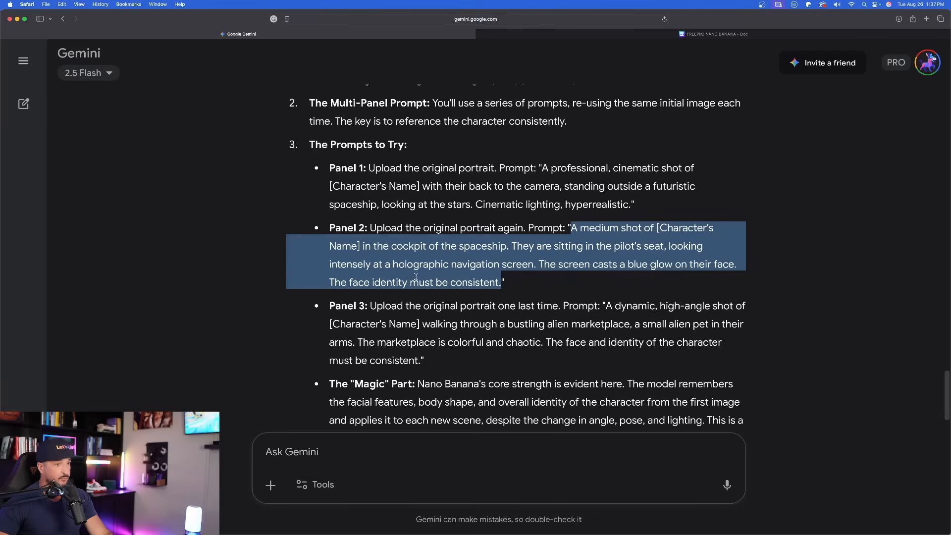
Check Freepik's generated cockpit images, then return to Gemini's storyboard prompts.
{"action": "scroll", "scroll_direction": "down", "scroll_amount": 3}
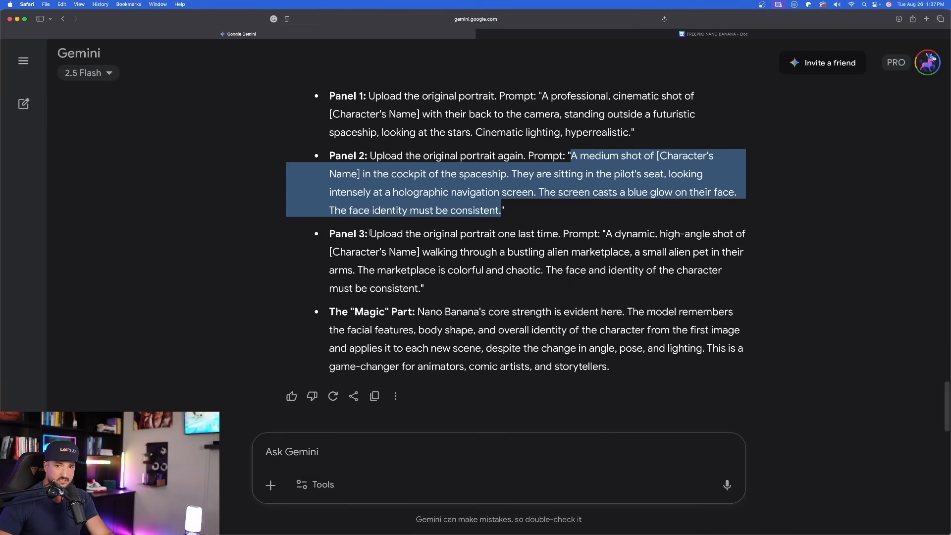
{"action": "left_click", "coordinate": [556, 322]}
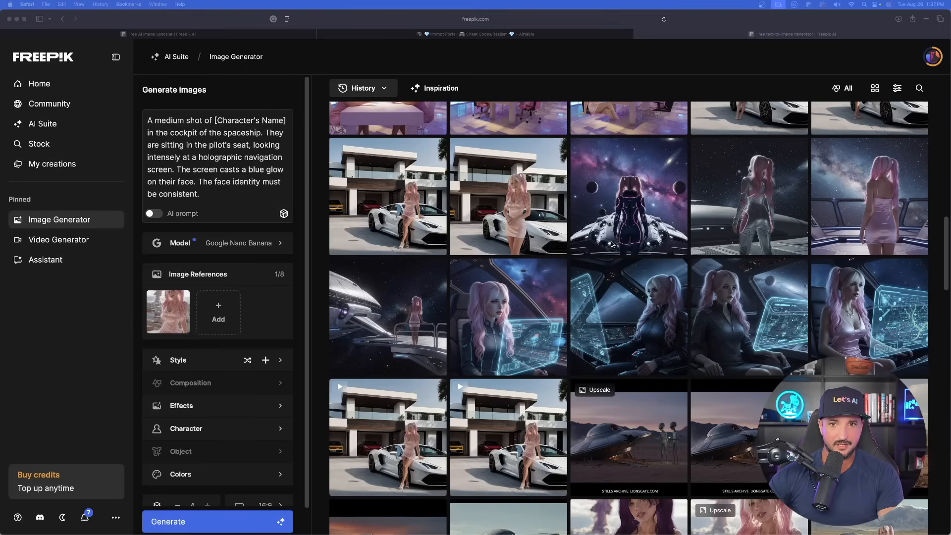
{"action": "mouse_move", "coordinate": [662, 171]}
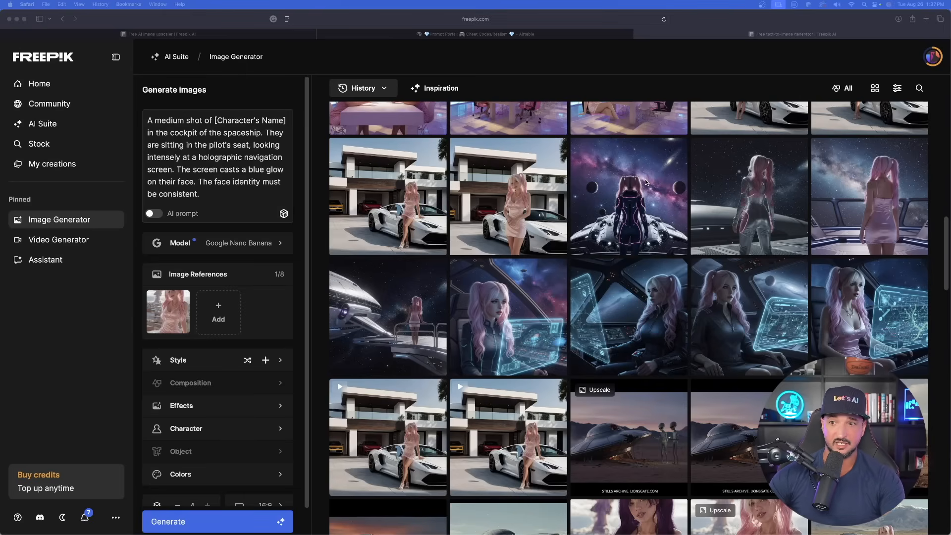
{"action": "left_click", "coordinate": [238, 34]}
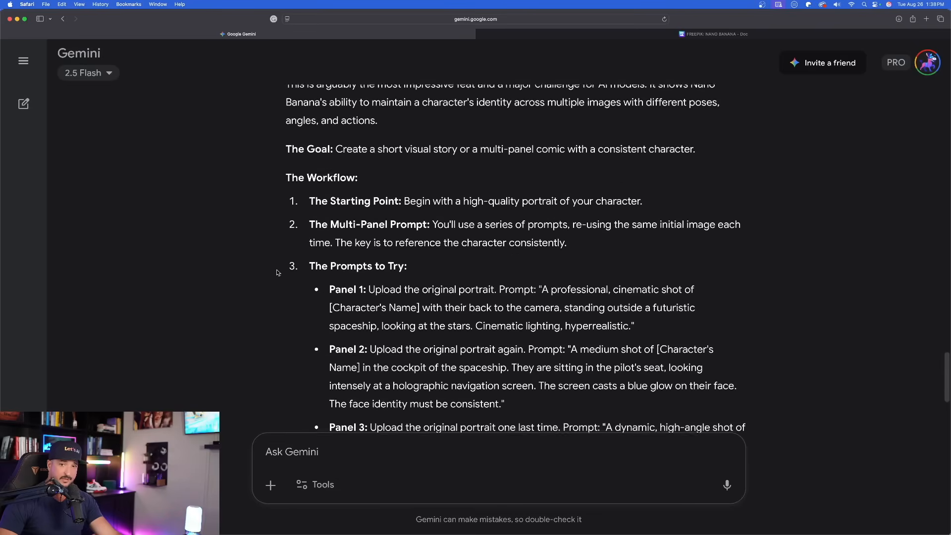
{"action": "scroll", "scroll_direction": "down", "scroll_amount": 3}
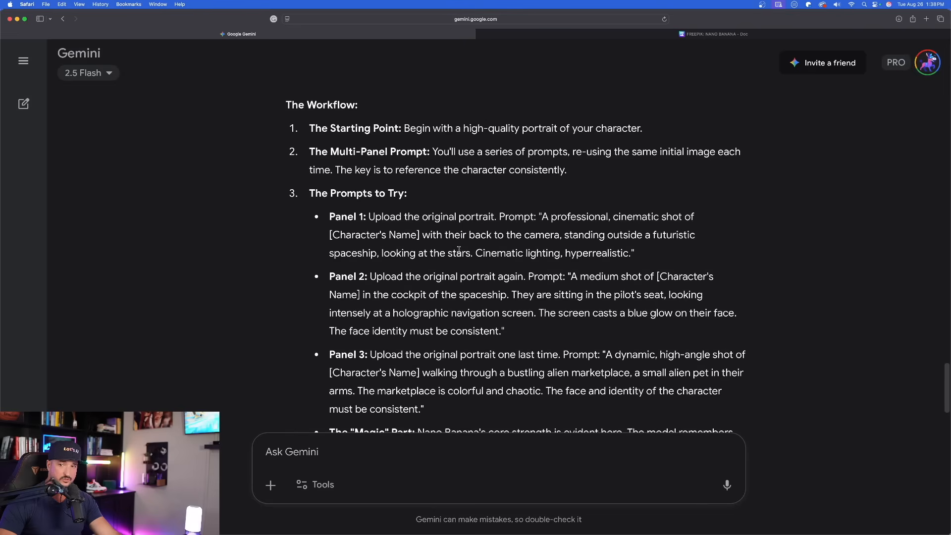
{"action": "mouse_move", "coordinate": [421, 248]}
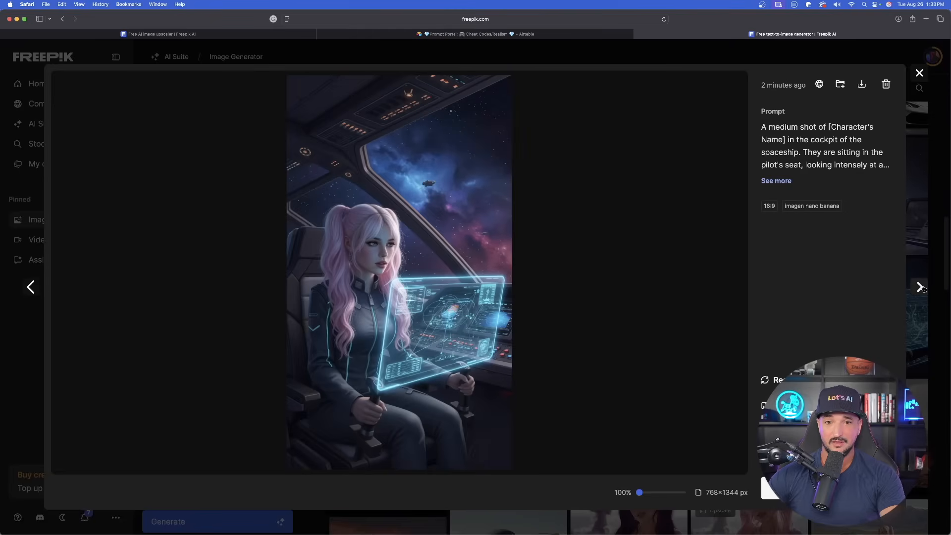
Browse the cockpit results, select the old prompt for replacement, and return to Gemini.
{"action": "left_click", "coordinate": [920, 287]}
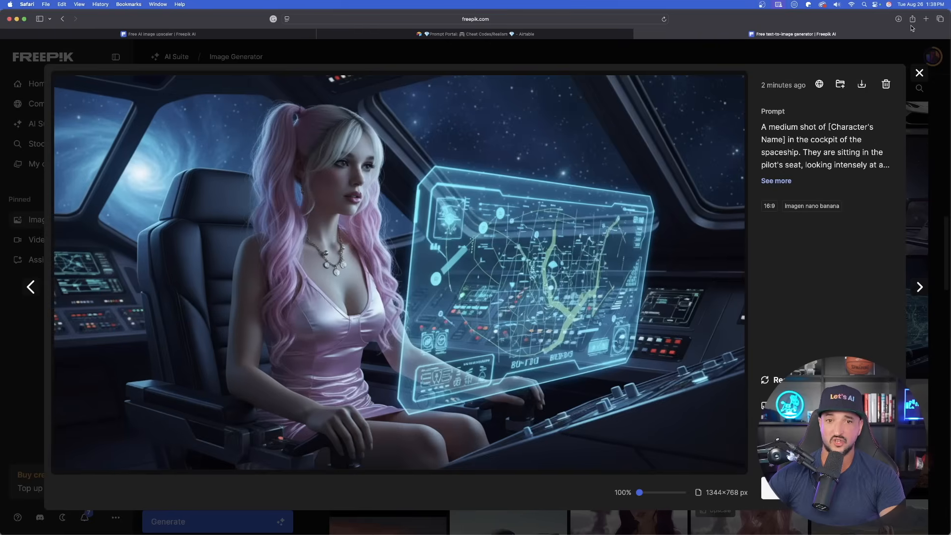
{"action": "left_click", "coordinate": [919, 72]}
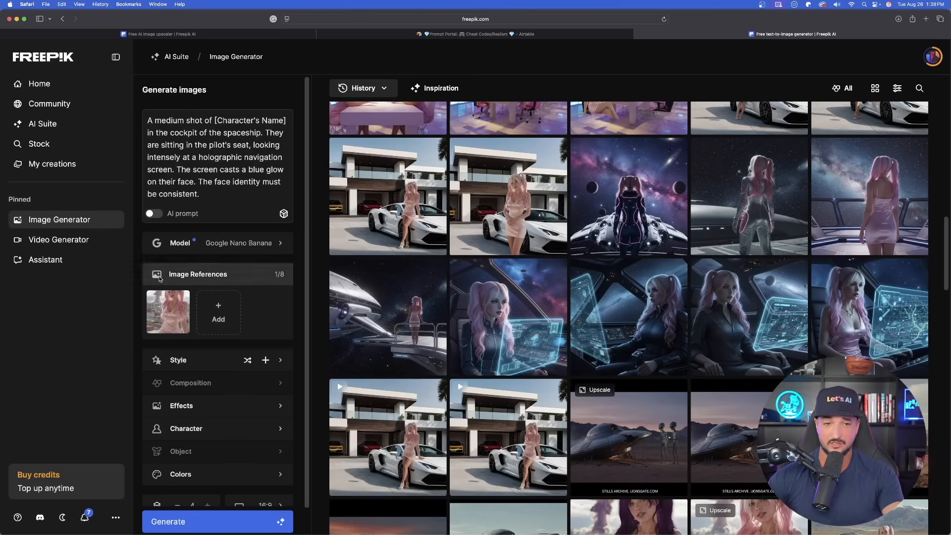
{"action": "triple_click", "coordinate": [216, 156]}
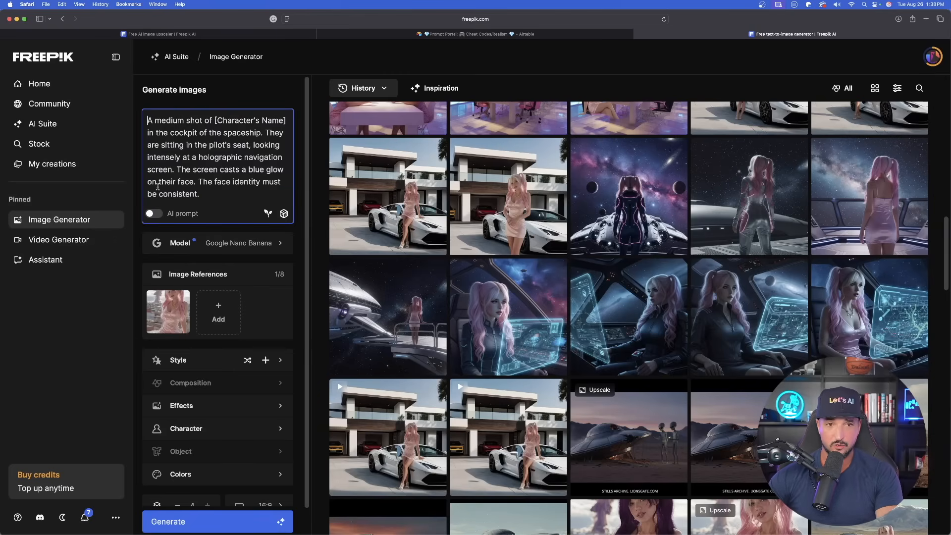
{"action": "left_click", "coordinate": [238, 34]}
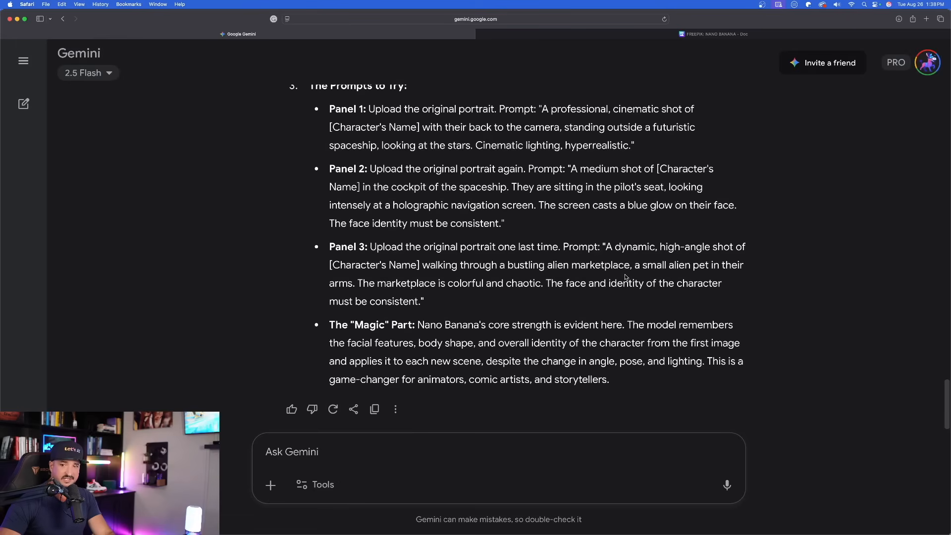
Select and copy Gemini's Panel 3 alien-marketplace prompt.
{"action": "left_click_drag", "start_coordinate": [604, 247], "coordinate": [646, 266]}
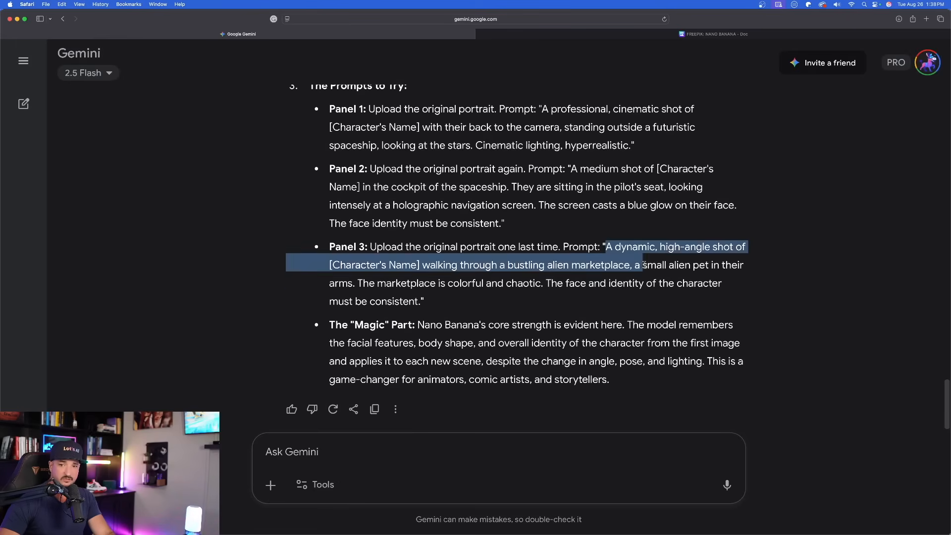
{"action": "left_click_drag", "start_coordinate": [643, 265], "coordinate": [422, 301]}
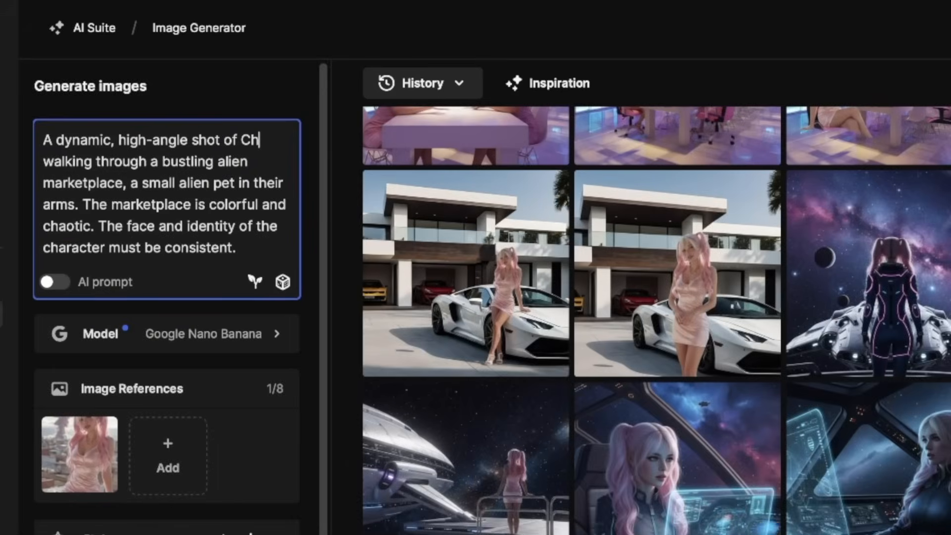
Name the character Cherry in the marketplace prompt, generate four images, and return to Gemini.
{"action": "type", "text": "erry"}
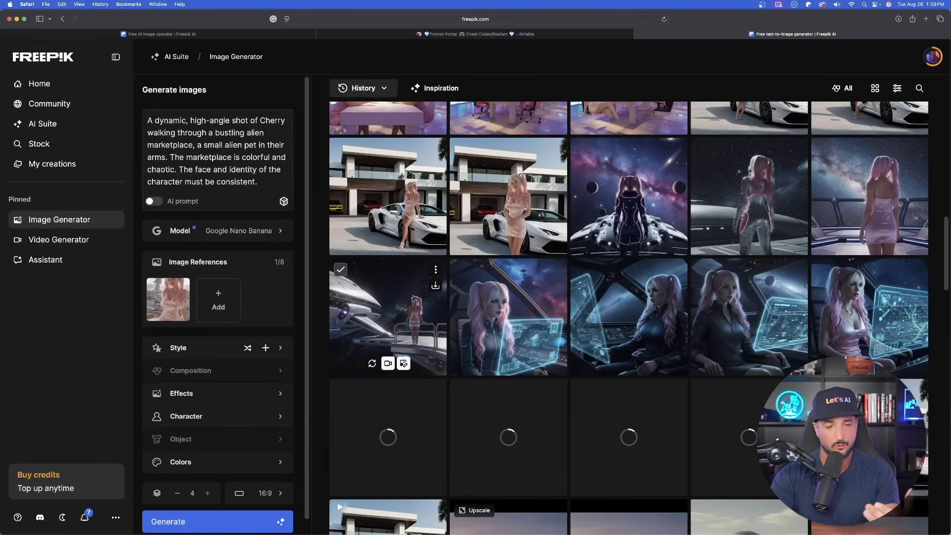
{"action": "left_click", "coordinate": [199, 145]}
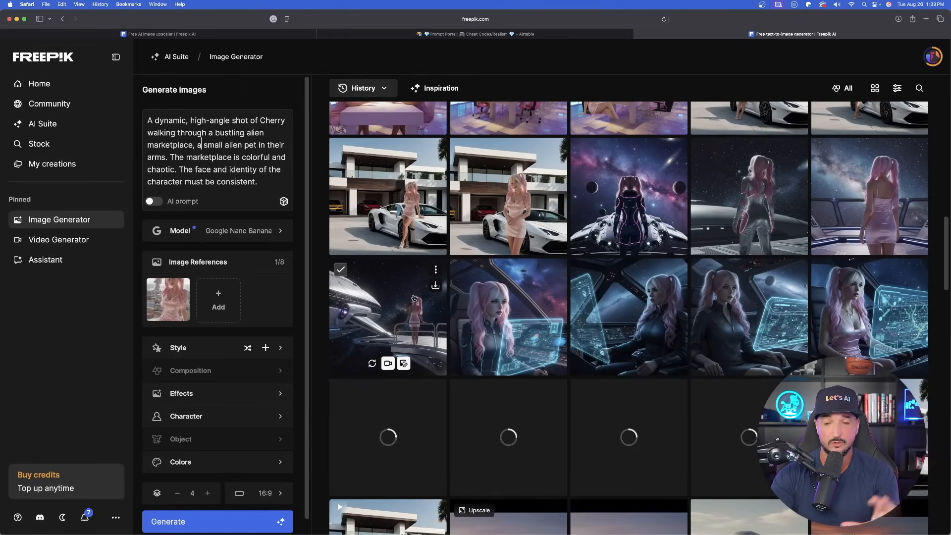
{"action": "left_click", "coordinate": [237, 34]}
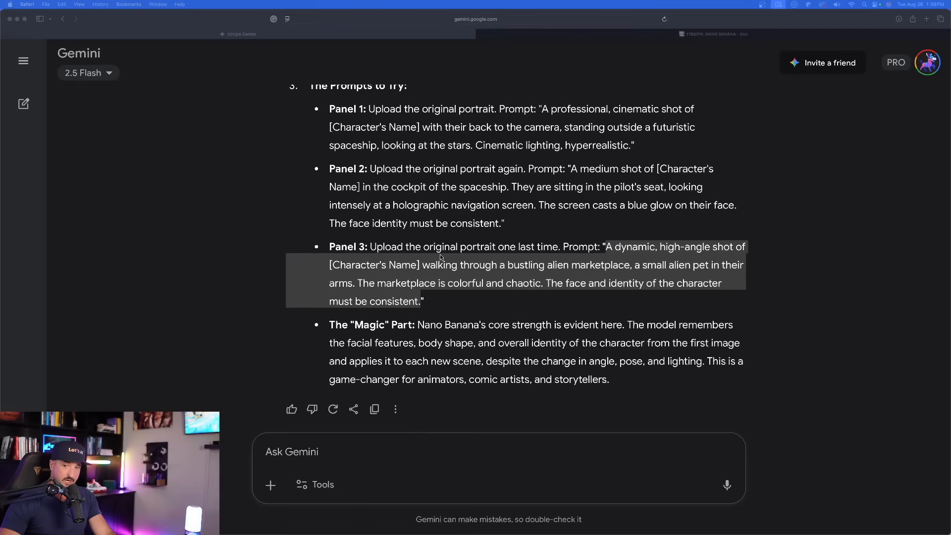
{"action": "mouse_move", "coordinate": [451, 297]}
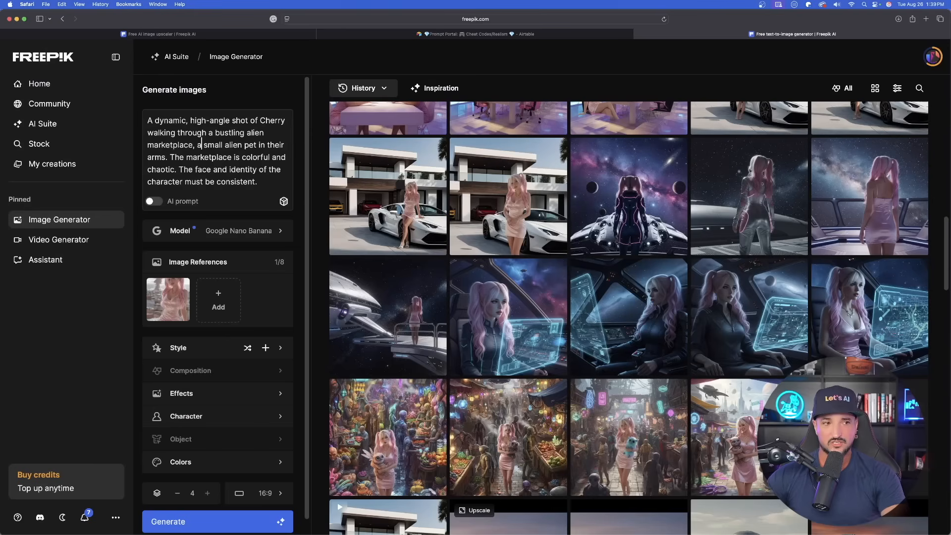
Open the marketplace result of Cherry holding a blue alien pet full size.
{"action": "scroll", "scroll_direction": "down", "scroll_amount": 3}
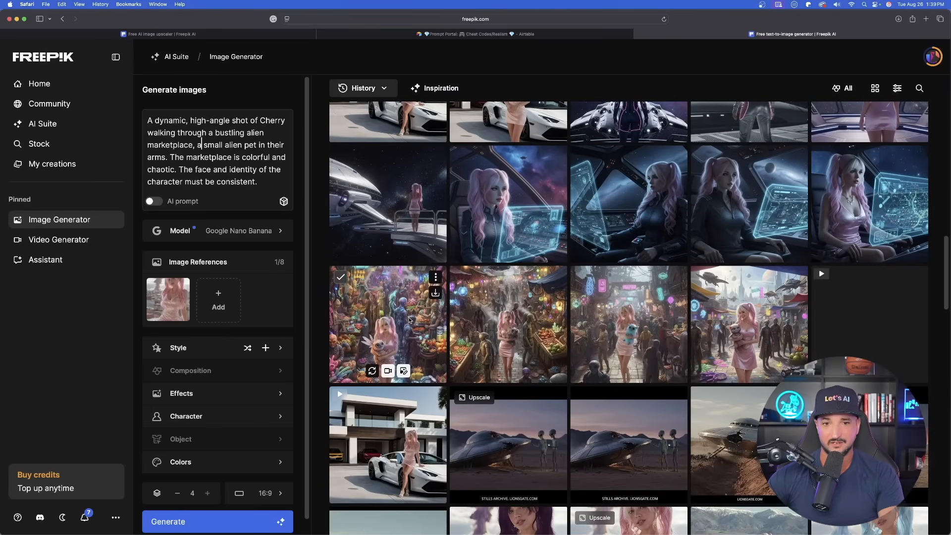
{"action": "left_click", "coordinate": [387, 323]}
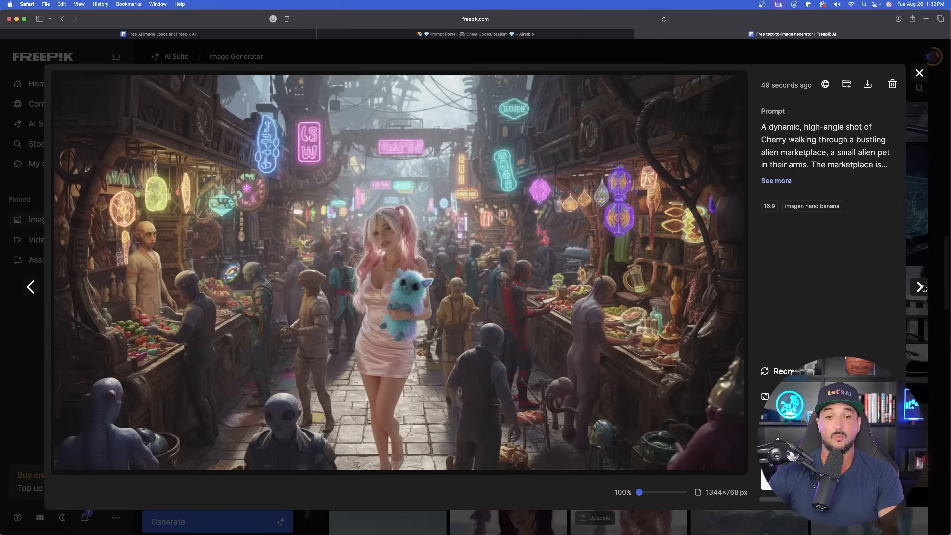